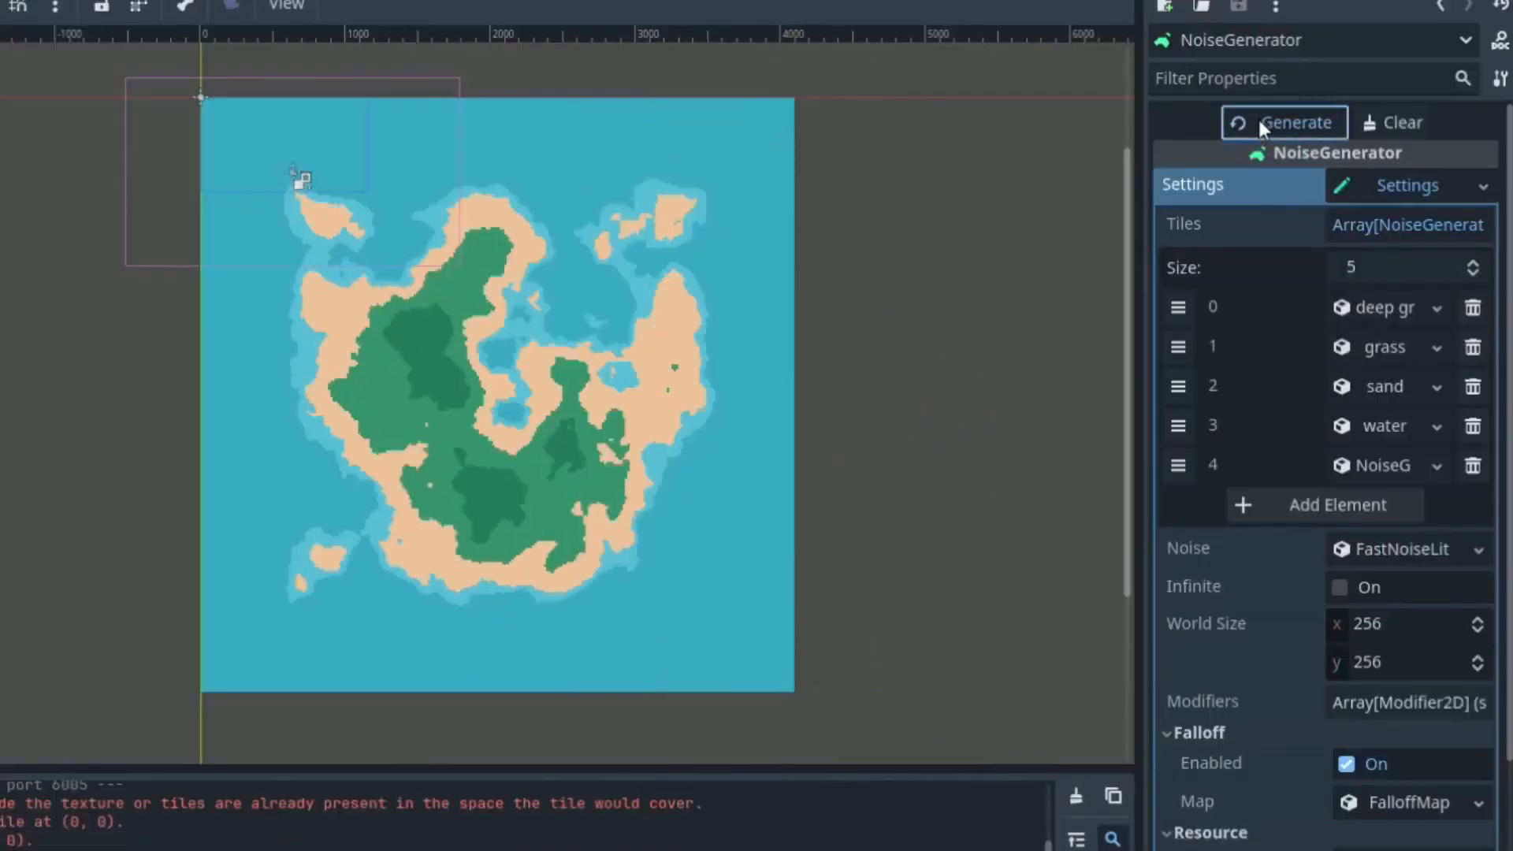
Regenerate the random tile map several times, toggling Falloff Enabled on the NoiseGenerator node.
left_click(1295, 123)
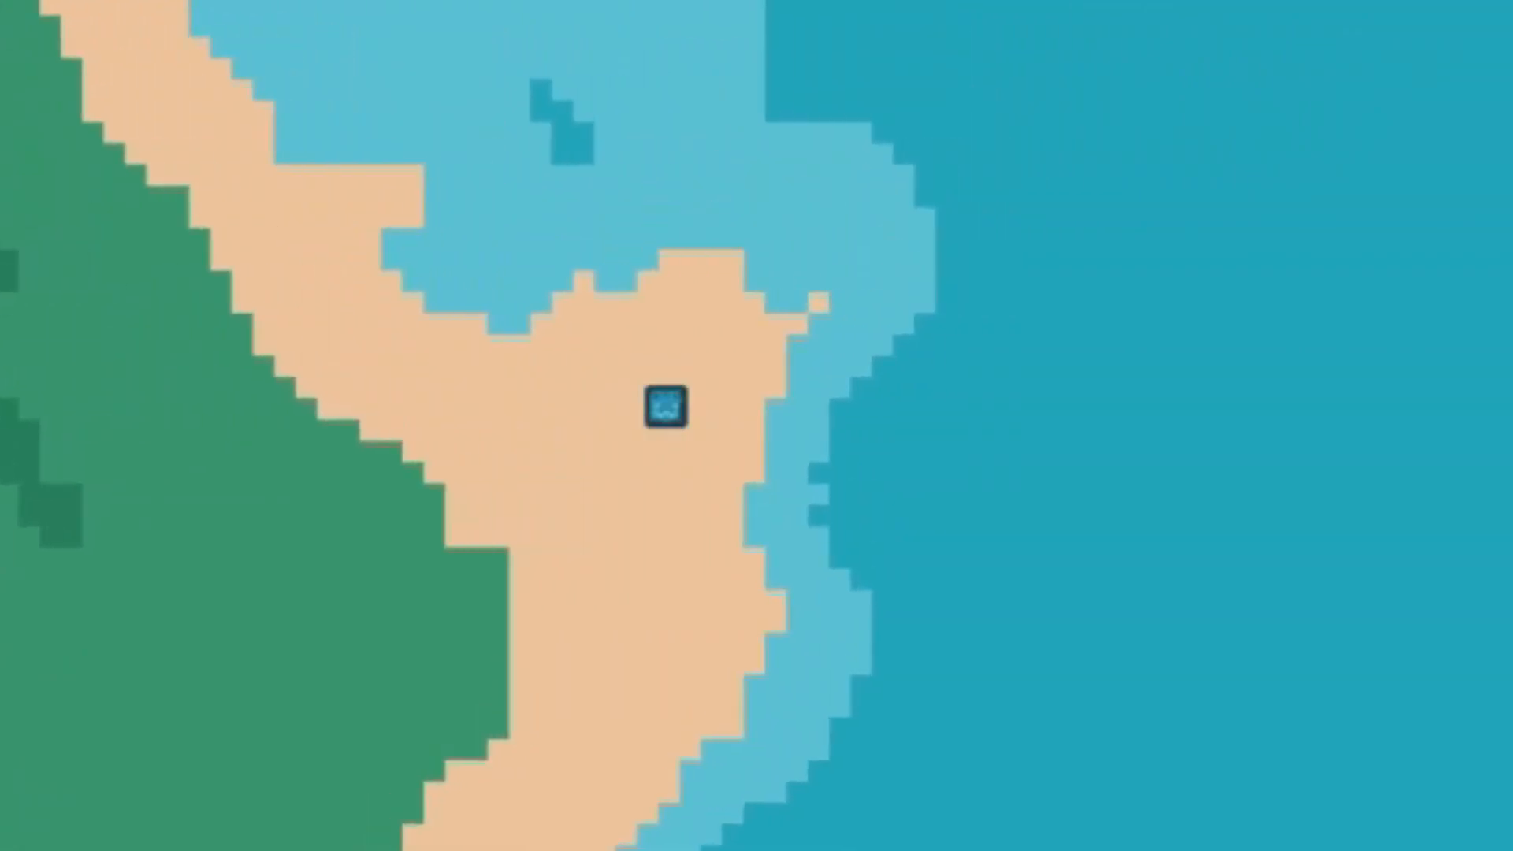
left_click(1250, 216)
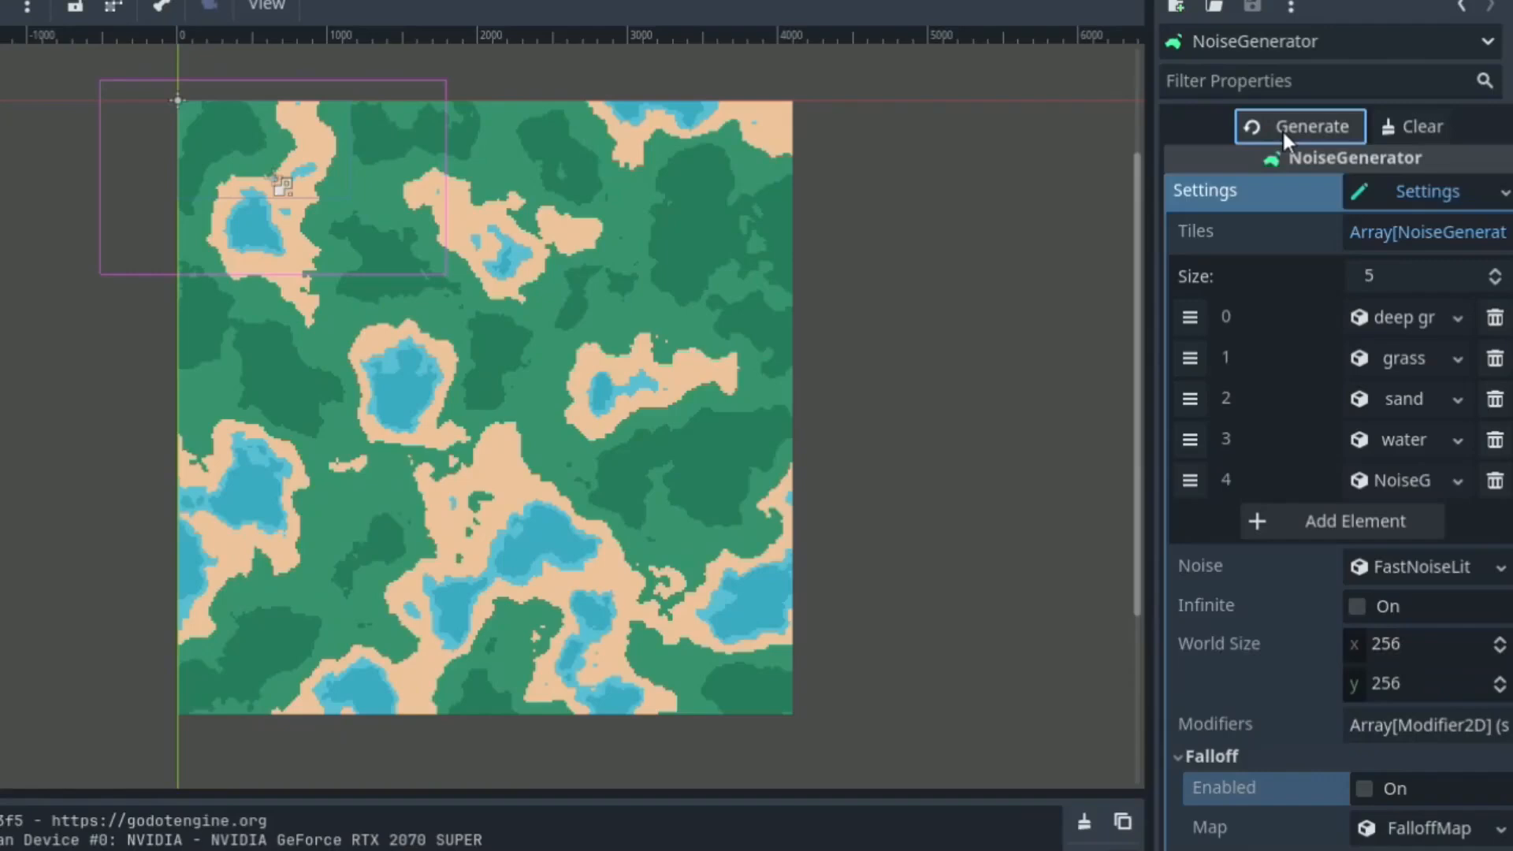
left_click(1300, 126)
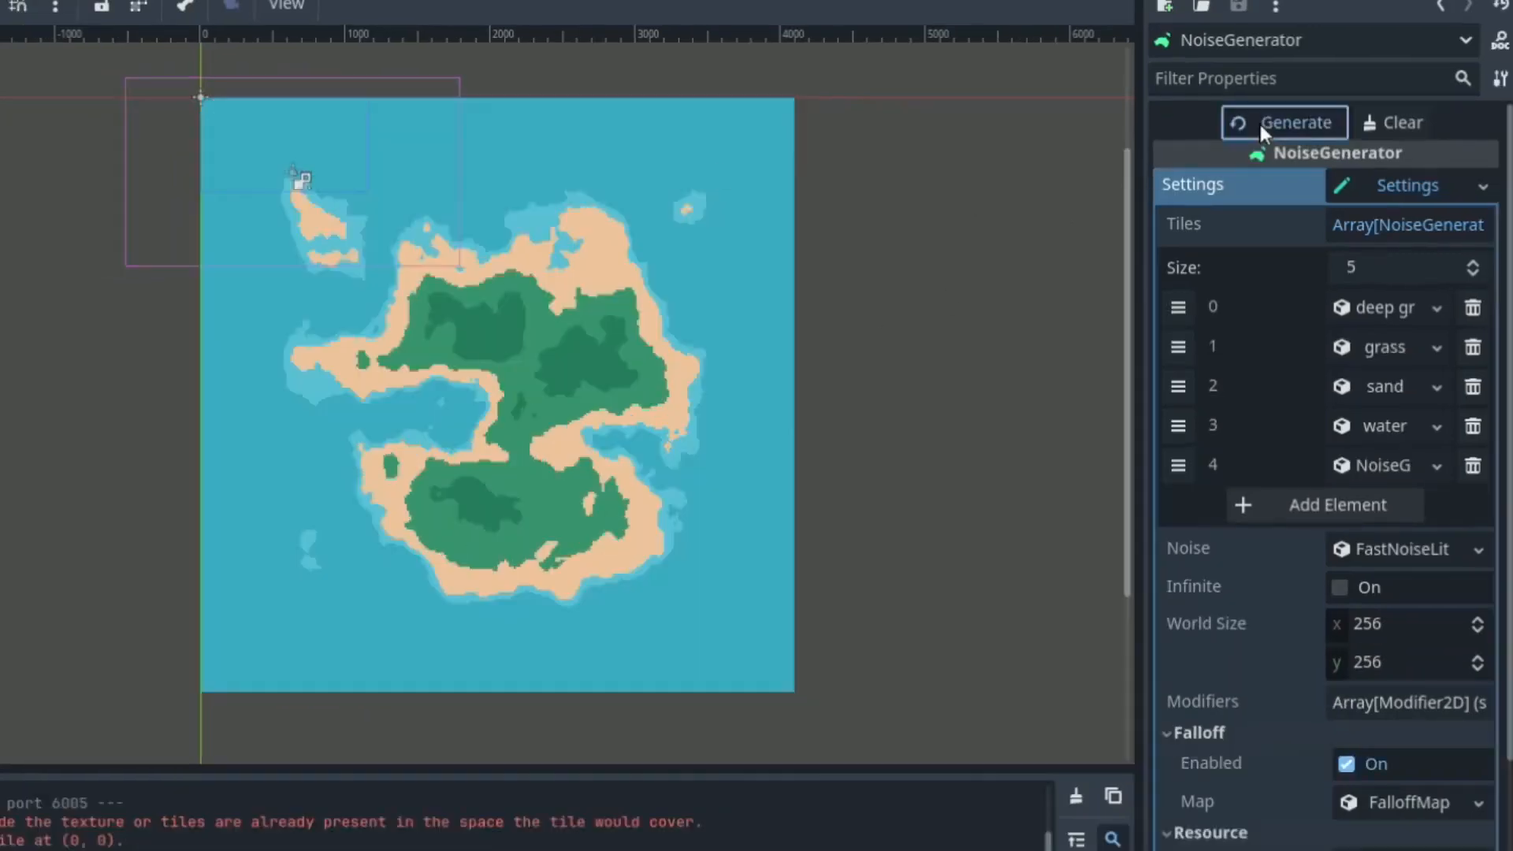
left_click(1283, 123)
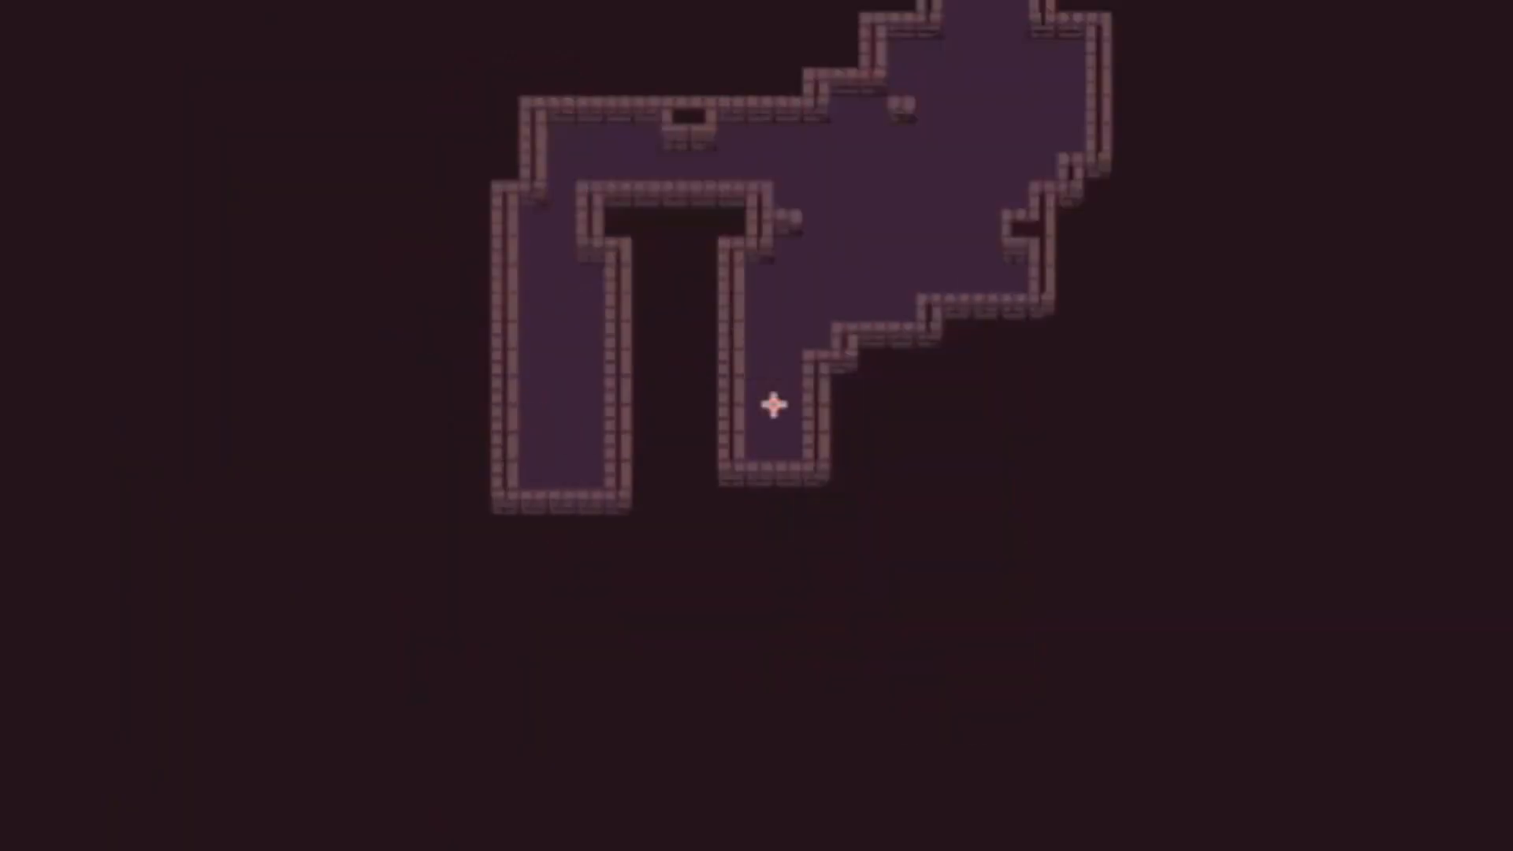
Keep regenerating the tile map until it forms an island surrounded by water.
left_click(1284, 123)
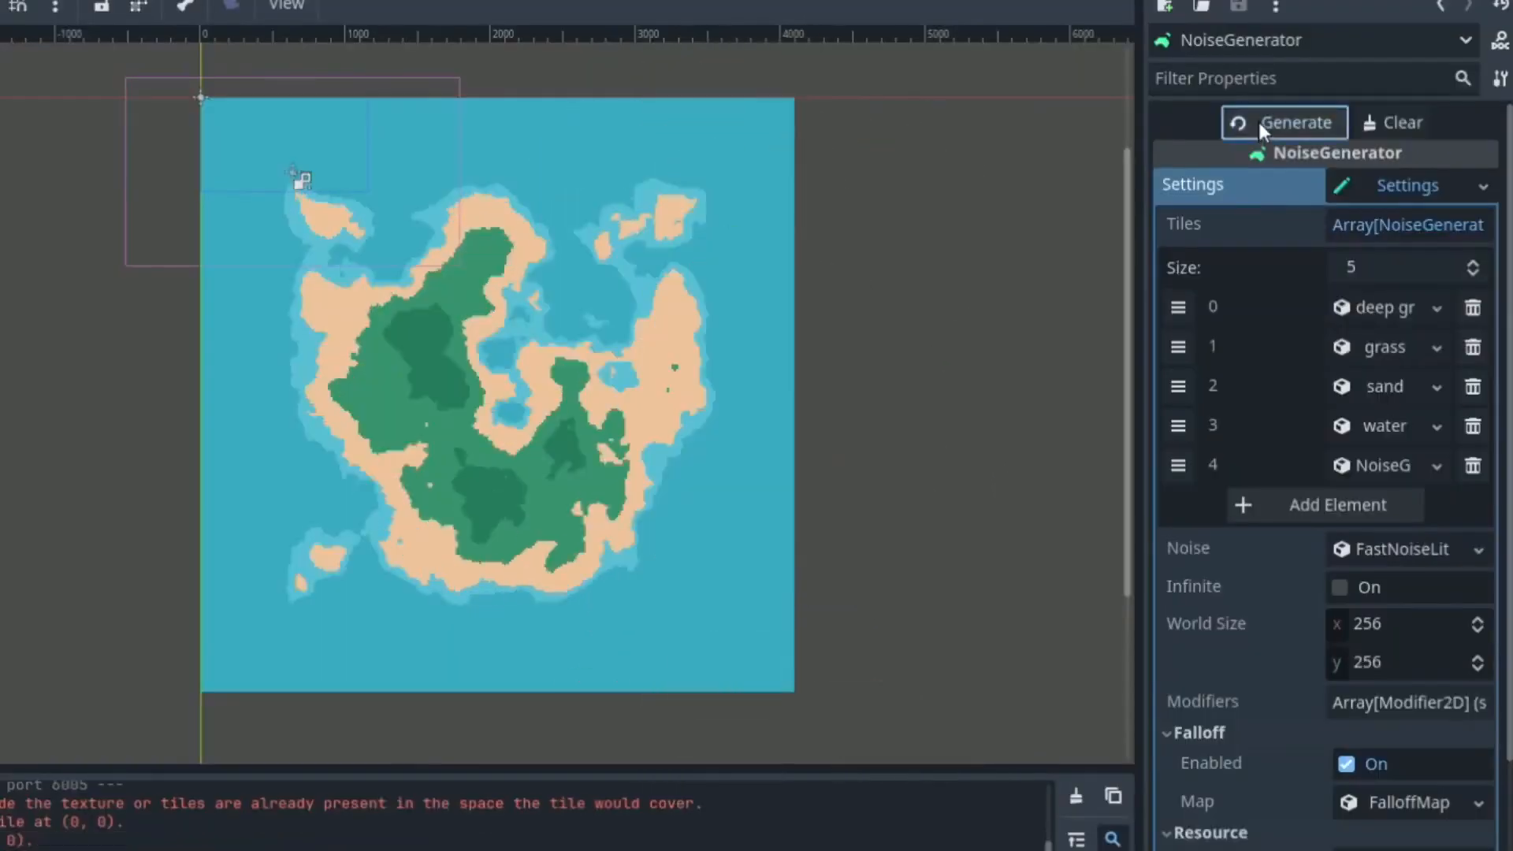
left_click(1294, 123)
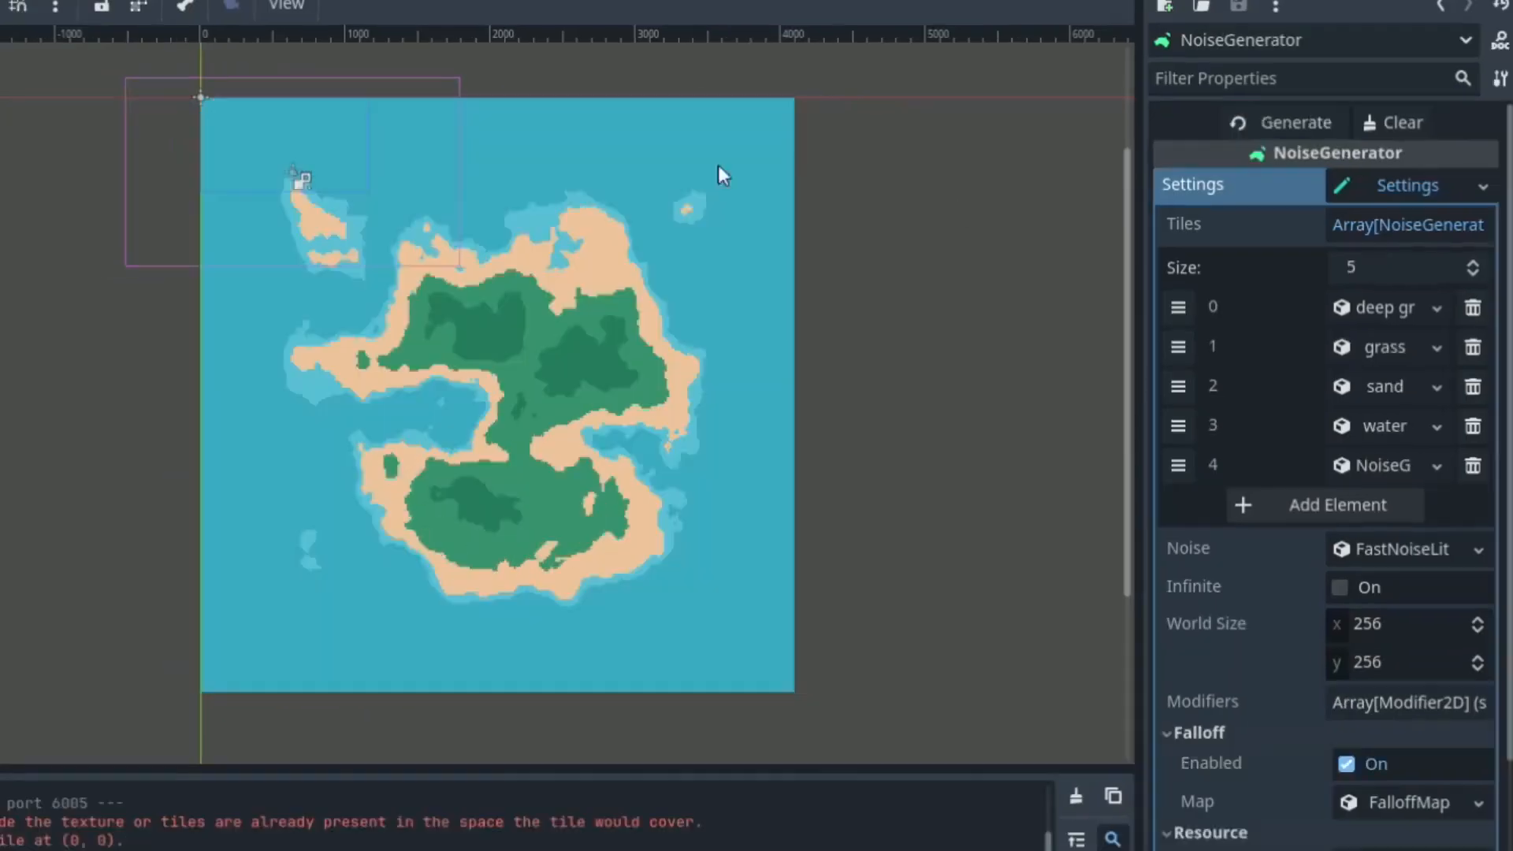
left_click(1283, 123)
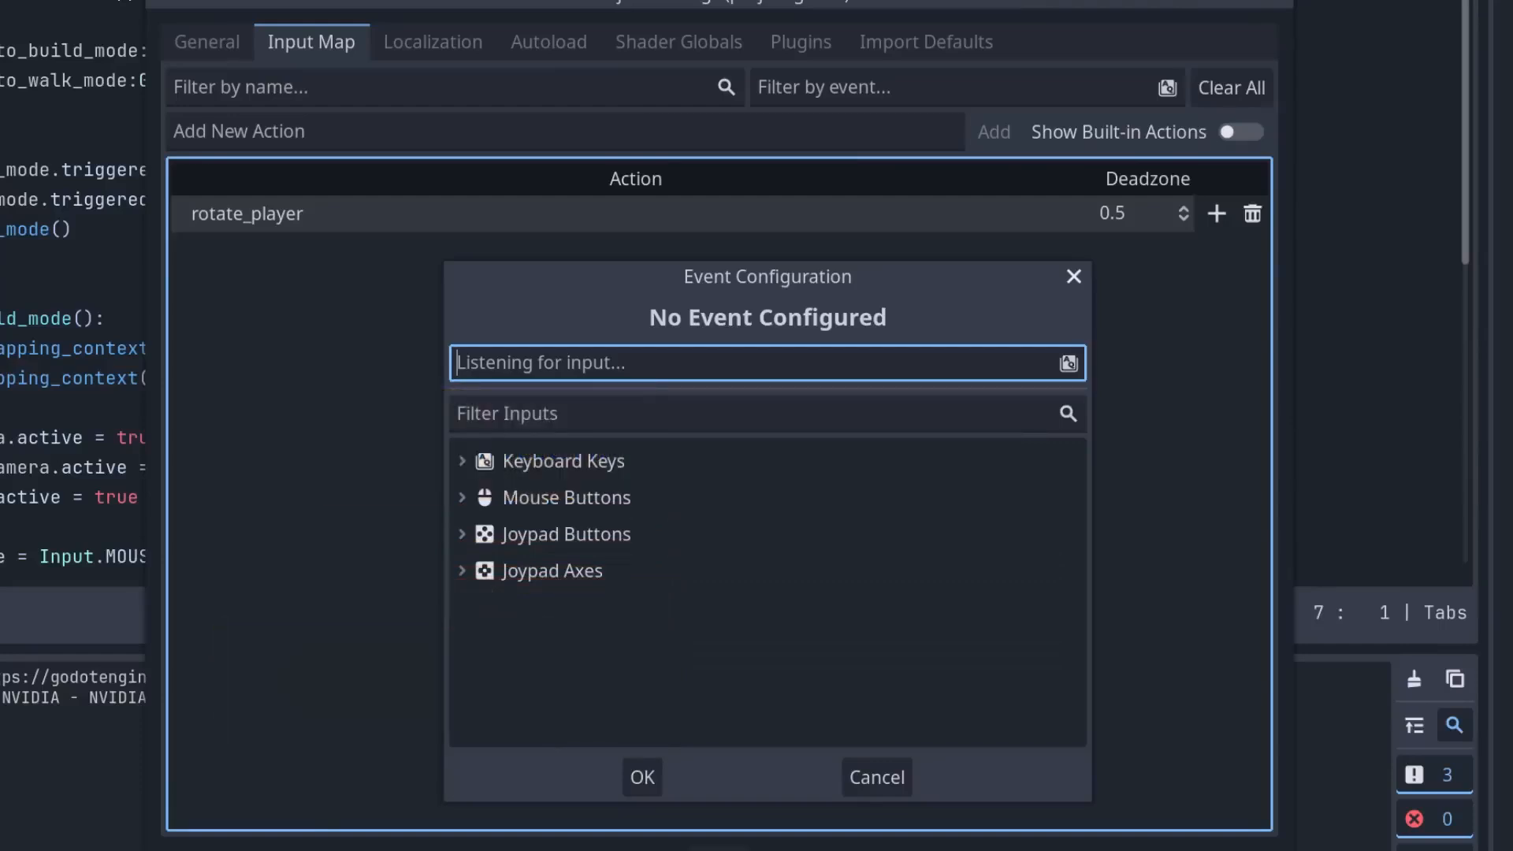
Enable Show Built-in Actions in the Input Map and scroll through the action list.
left_click(1245, 131)
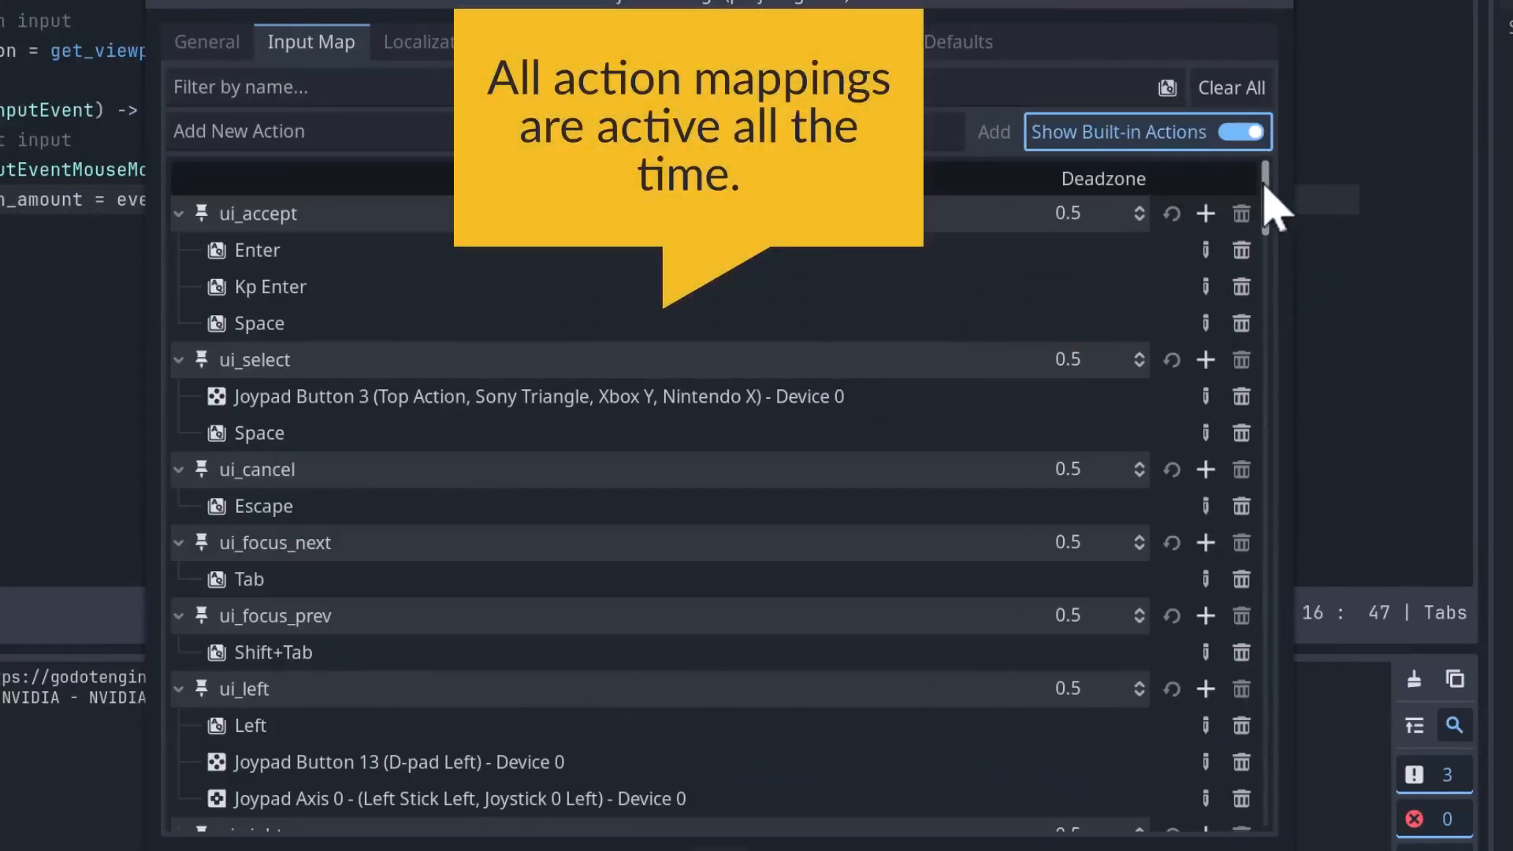
scroll("down", 3)
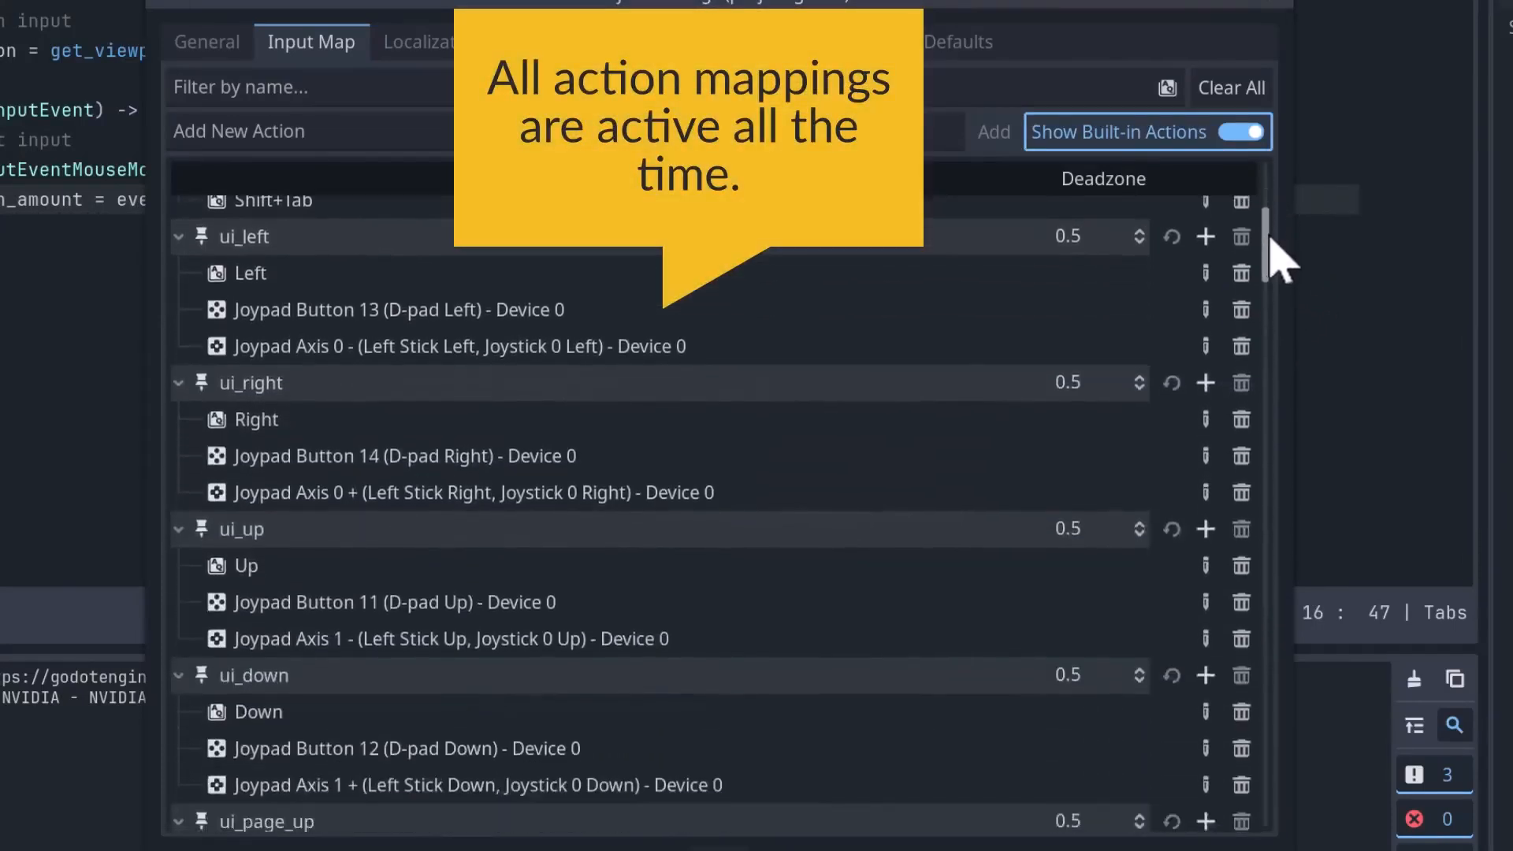
scroll("down", 3)
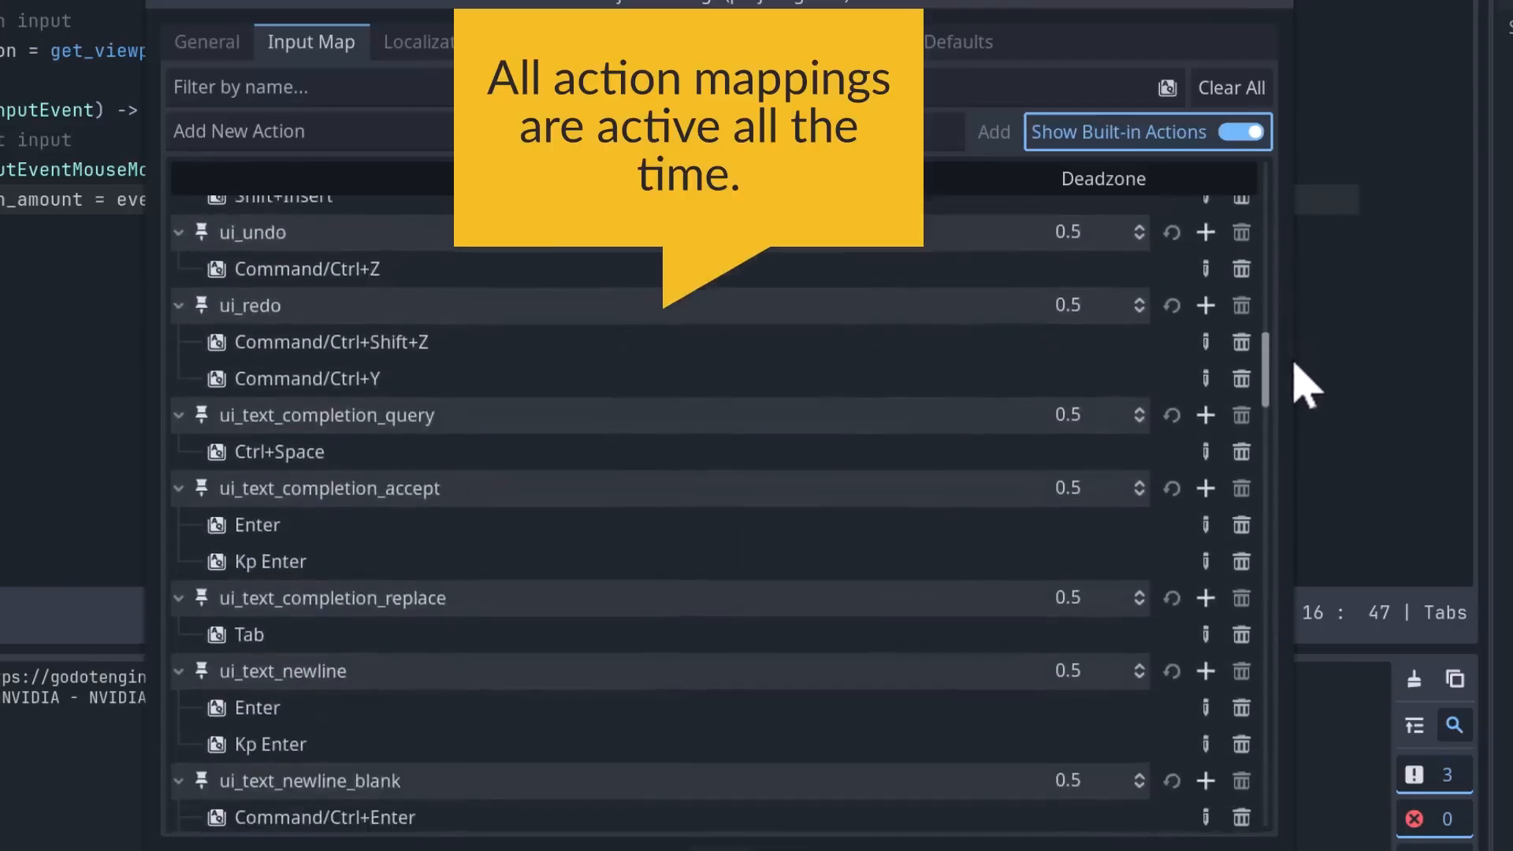
scroll("down", 3)
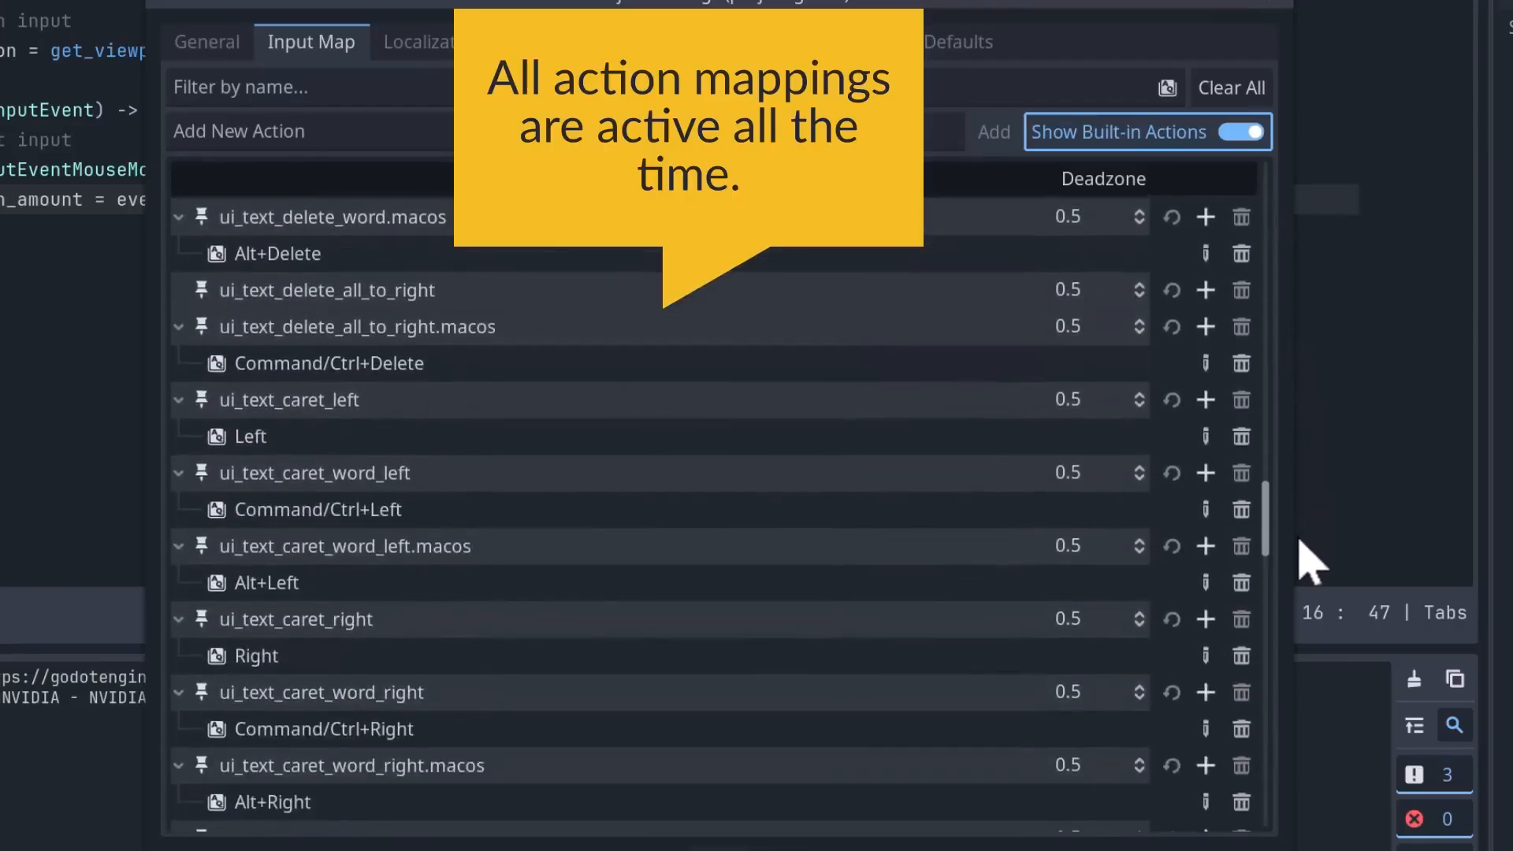
scroll("down", 3)
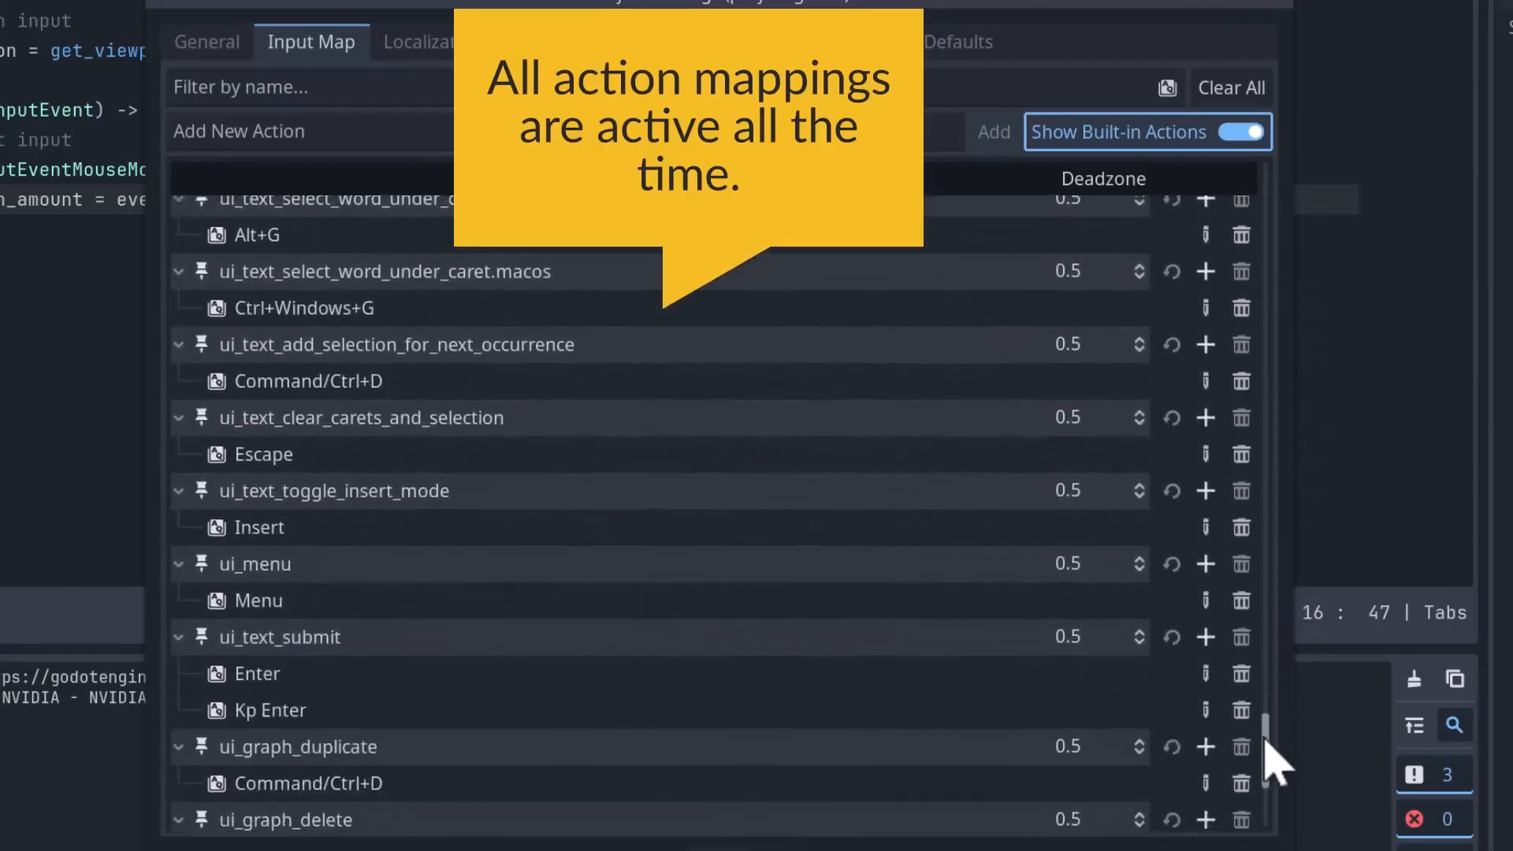
scroll("down", 3)
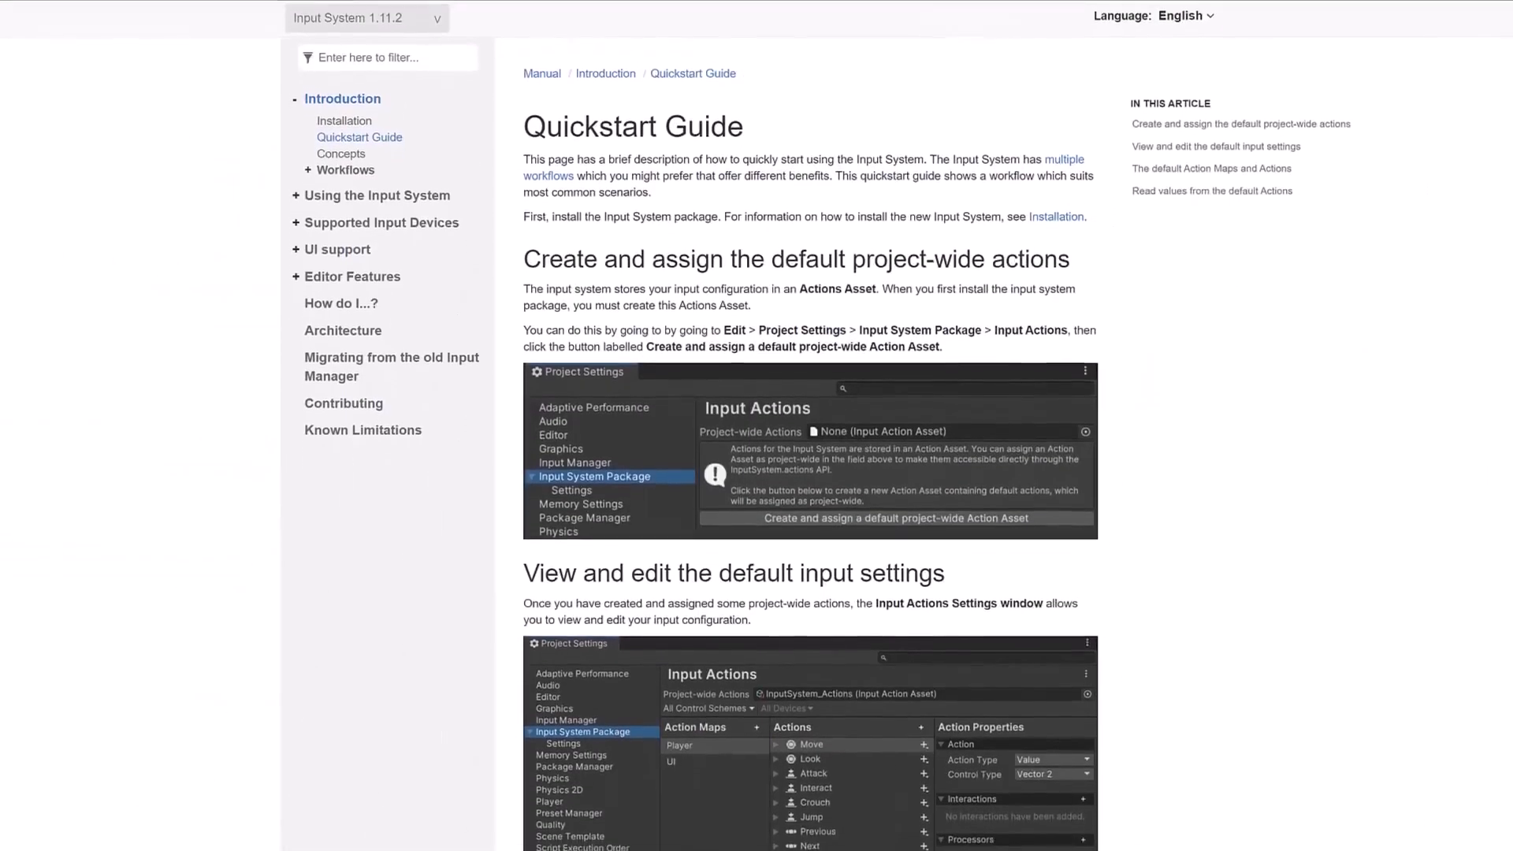
Scroll down the Unreal Engine 5.5 Enhanced Input documentation page.
scroll("down", 3)
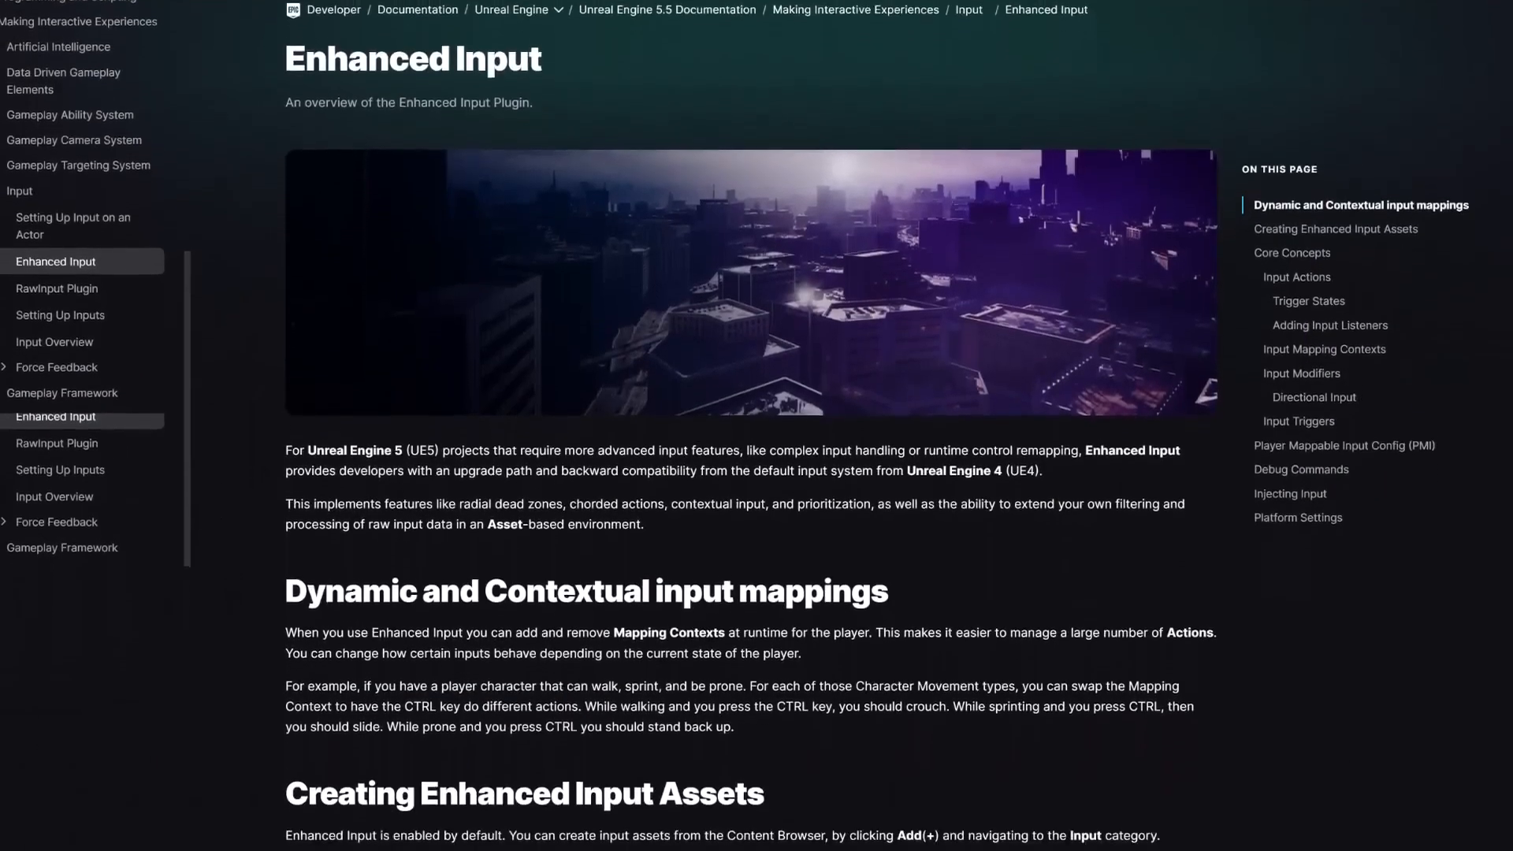
scroll("down", 3)
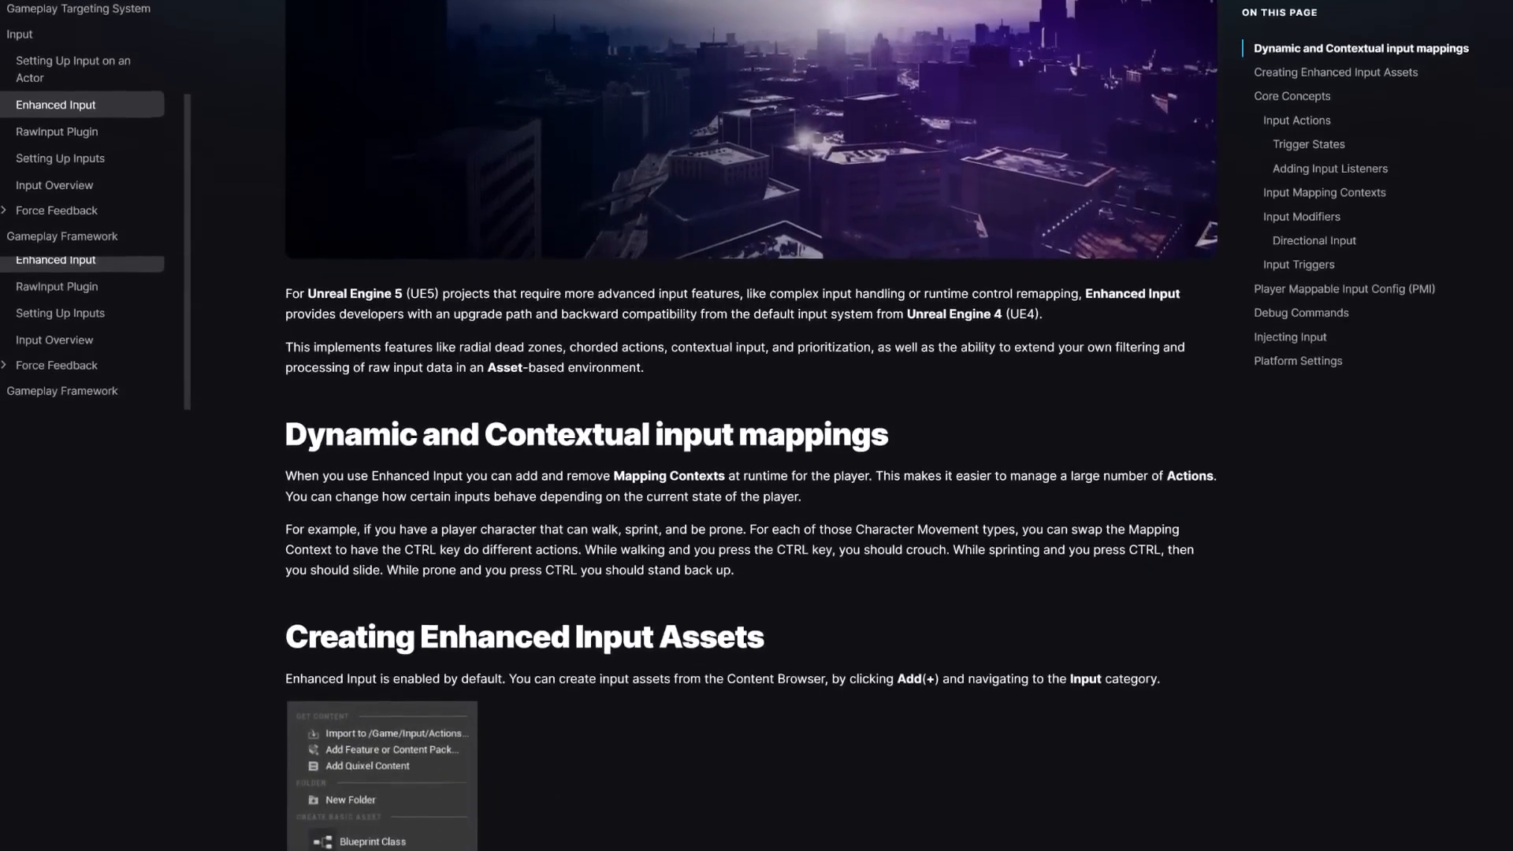
scroll("down", 3)
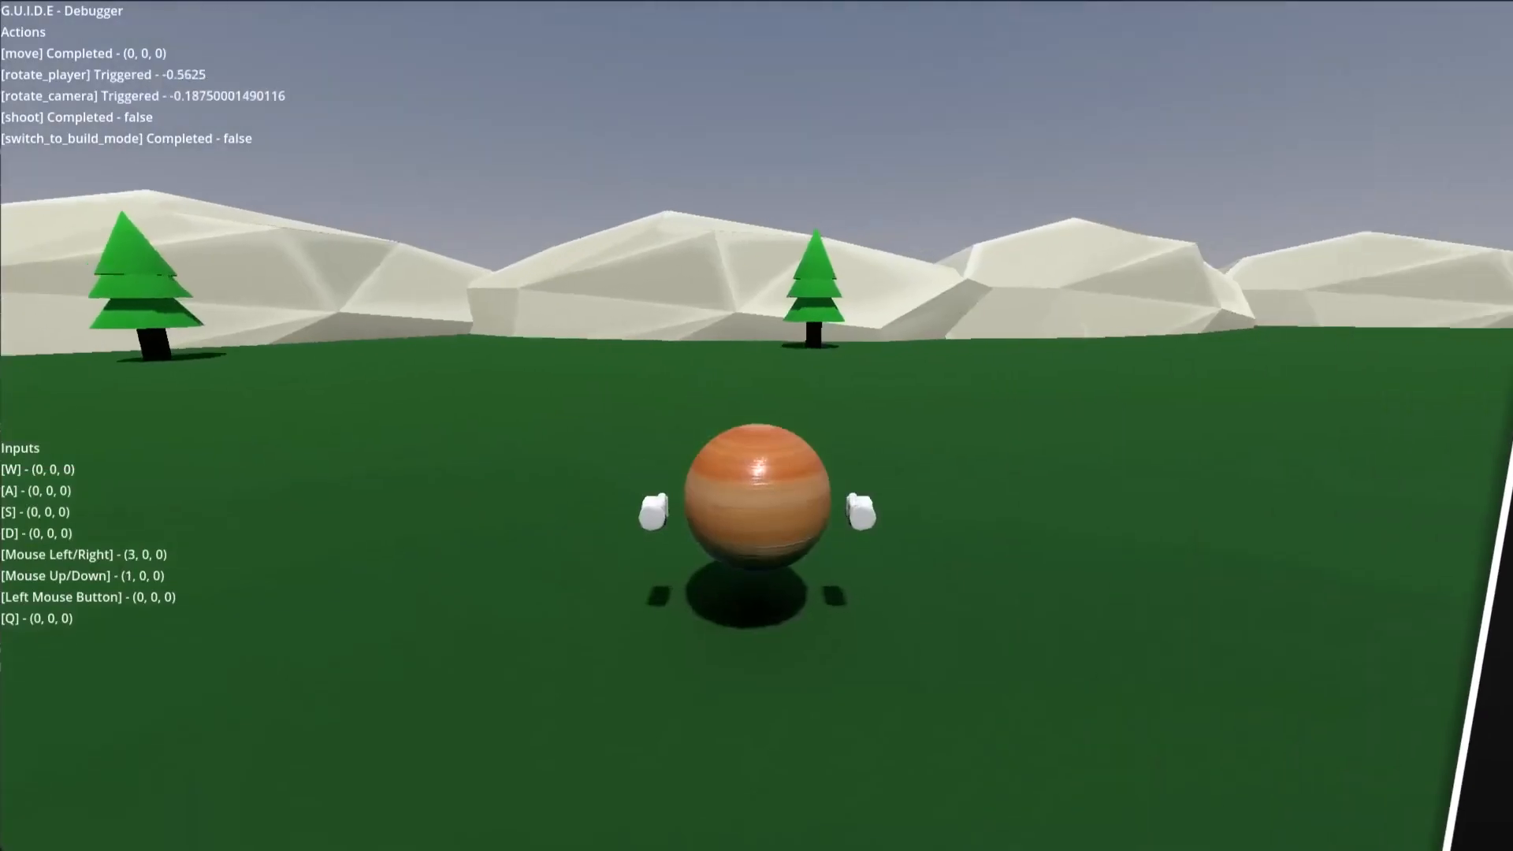
Walk the character forward, fire a shot, place a tower in build mode, then move again.
key("w")
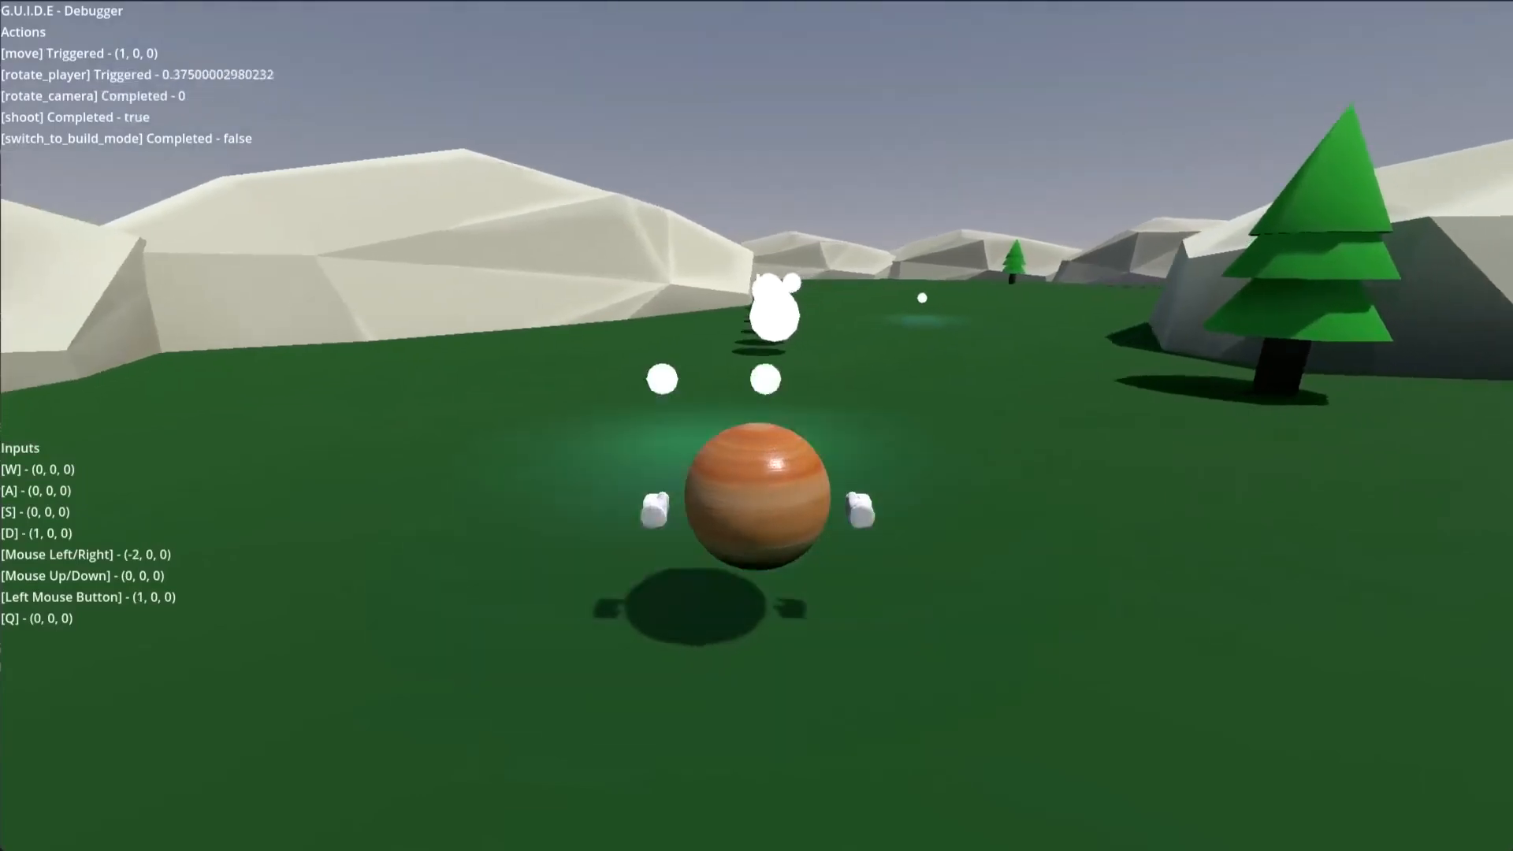
key("w")
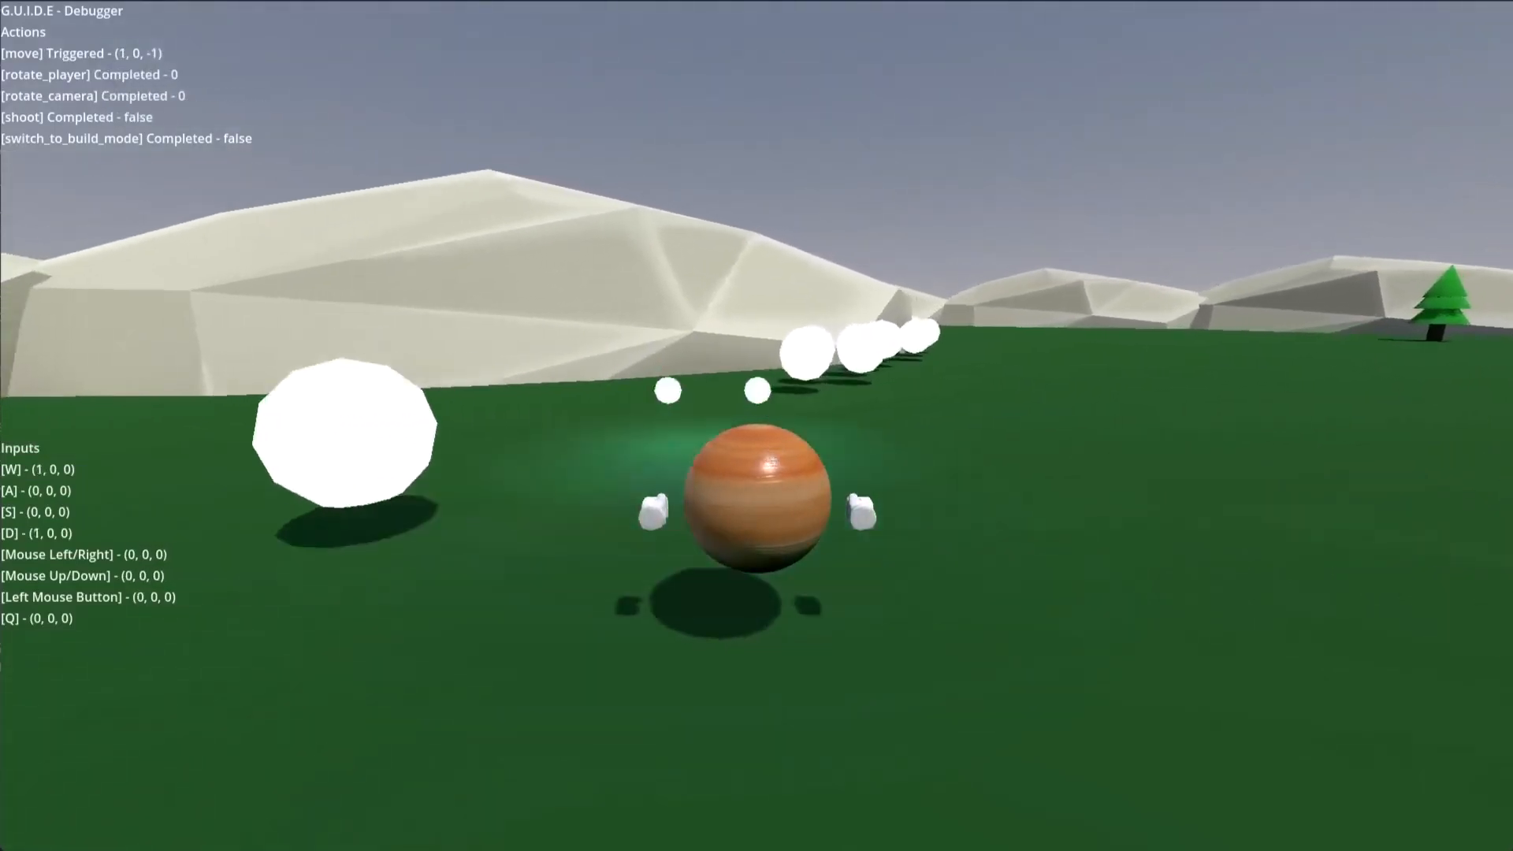
left_click(756, 501)
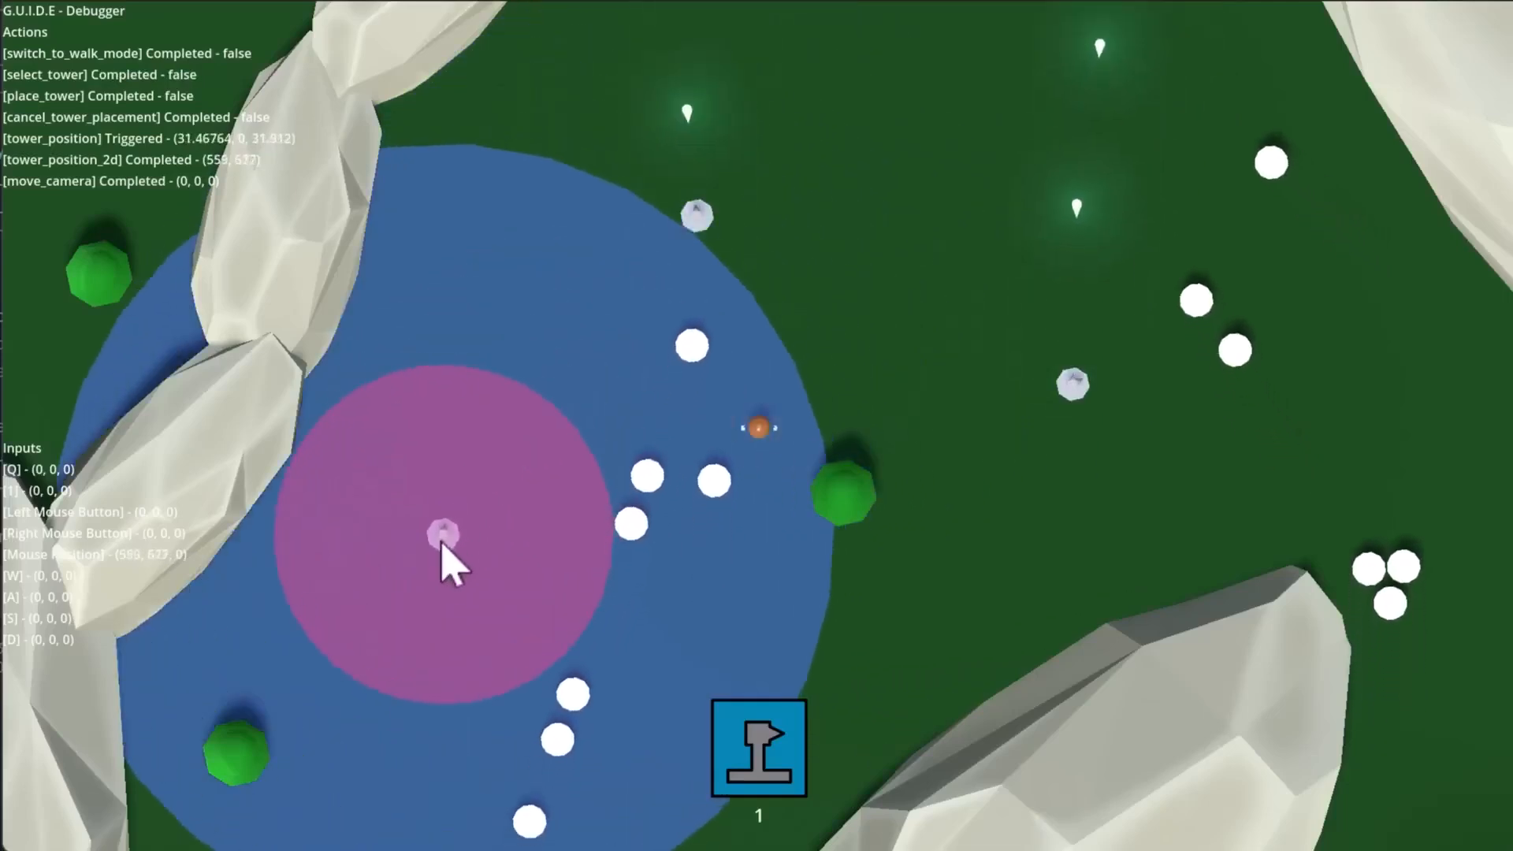
left_click(441, 536)
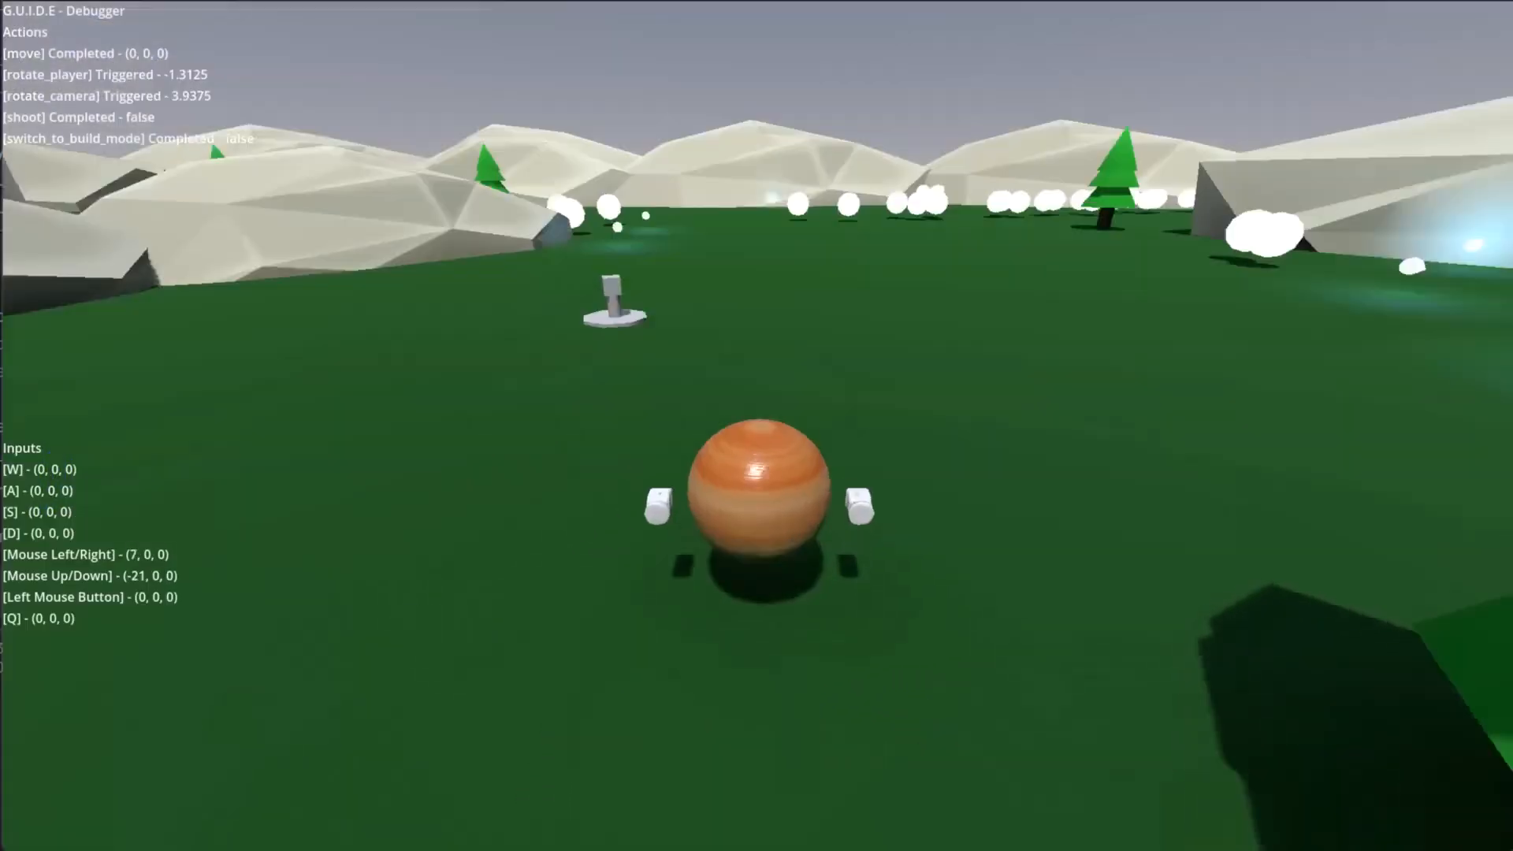
key("d")
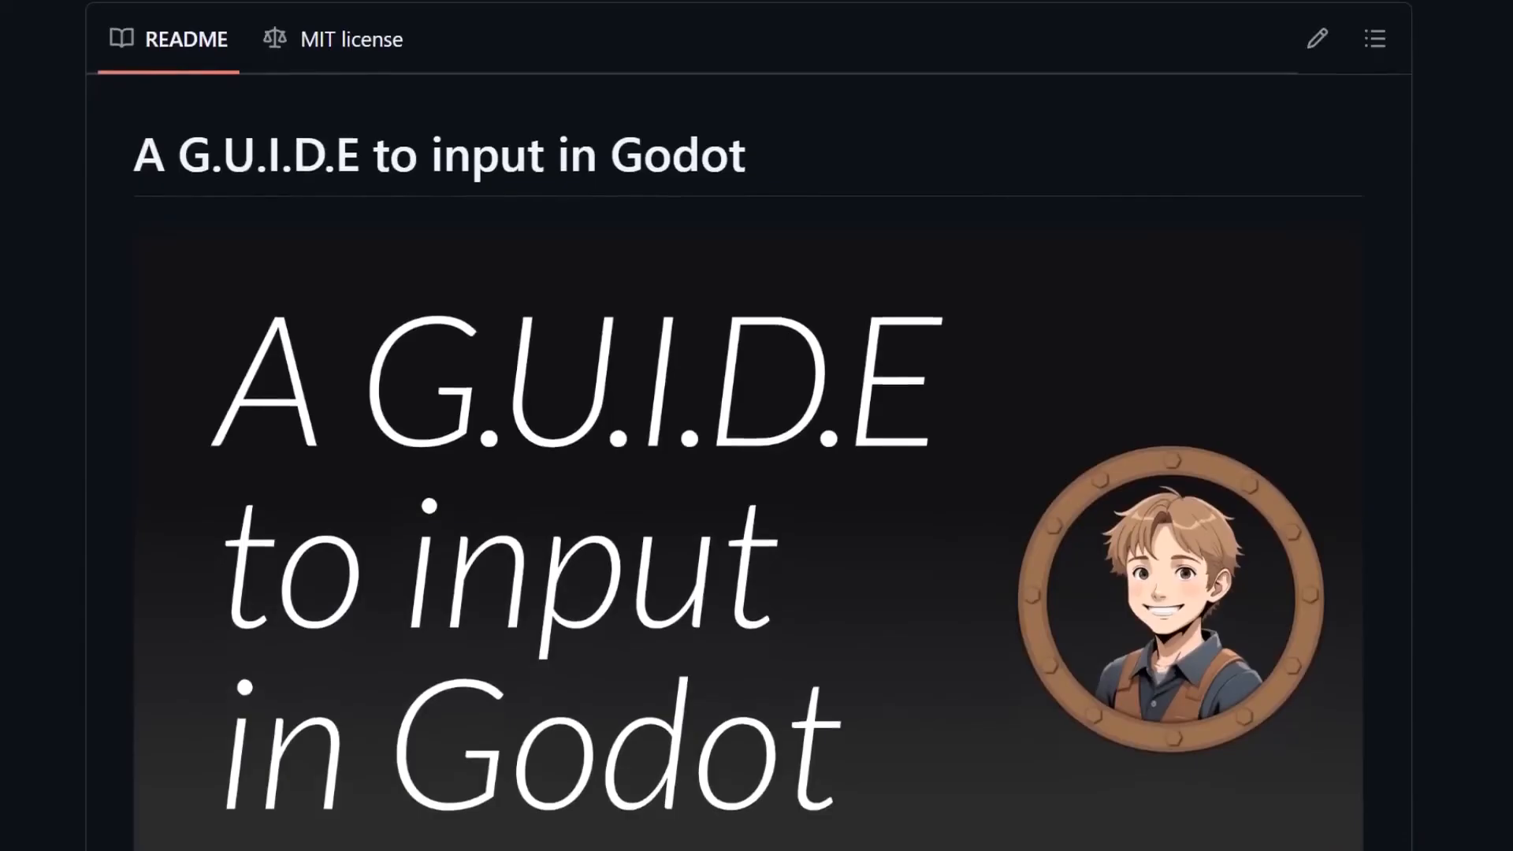
Scroll the G.U.I.D.E. README down to the 'Using this repository' zip download links.
scroll("down", 3)
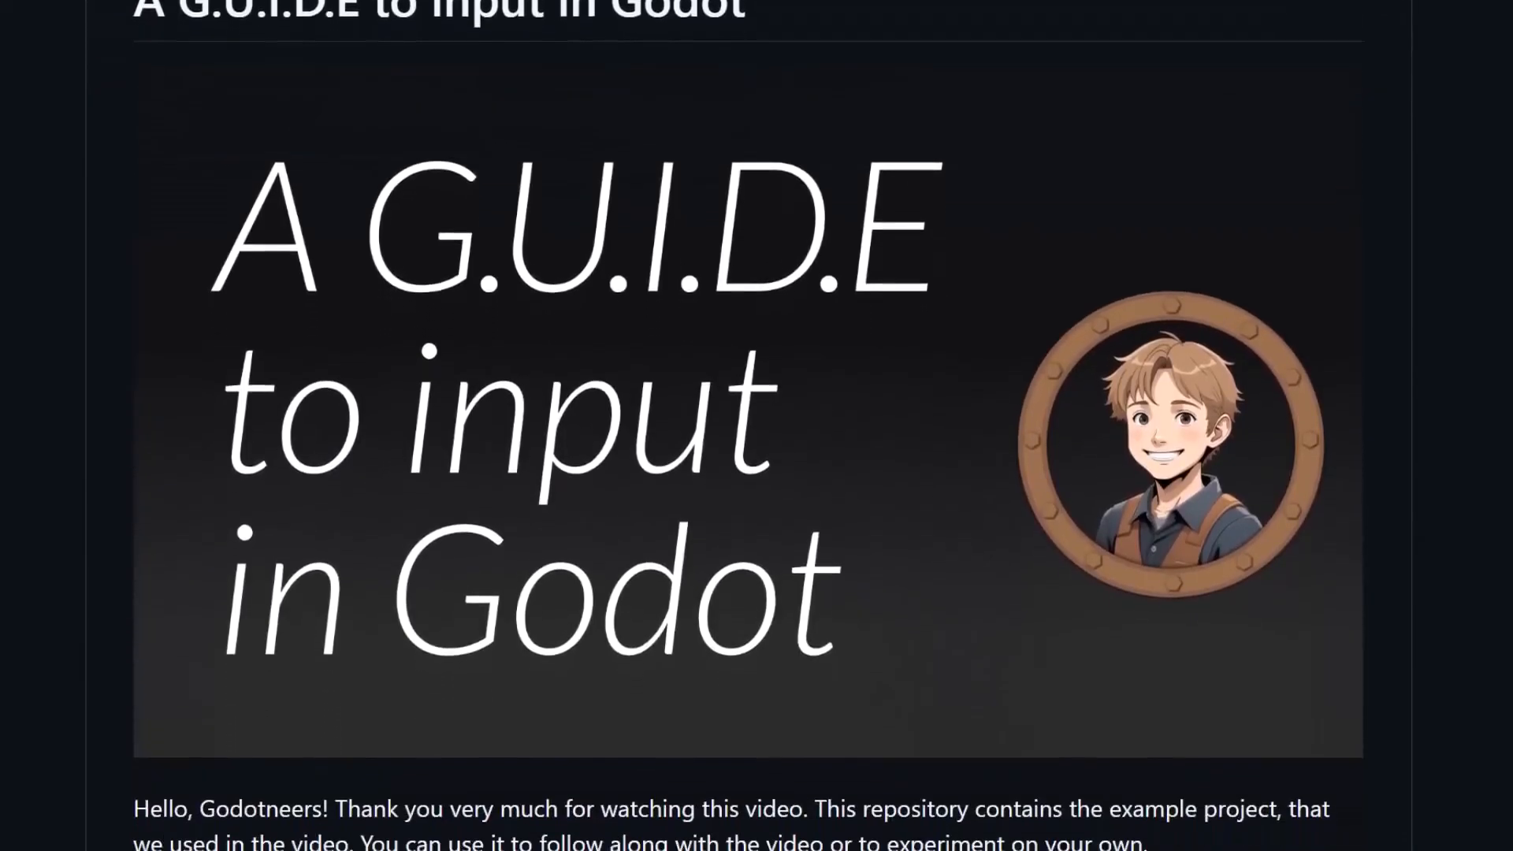
scroll("down", 3)
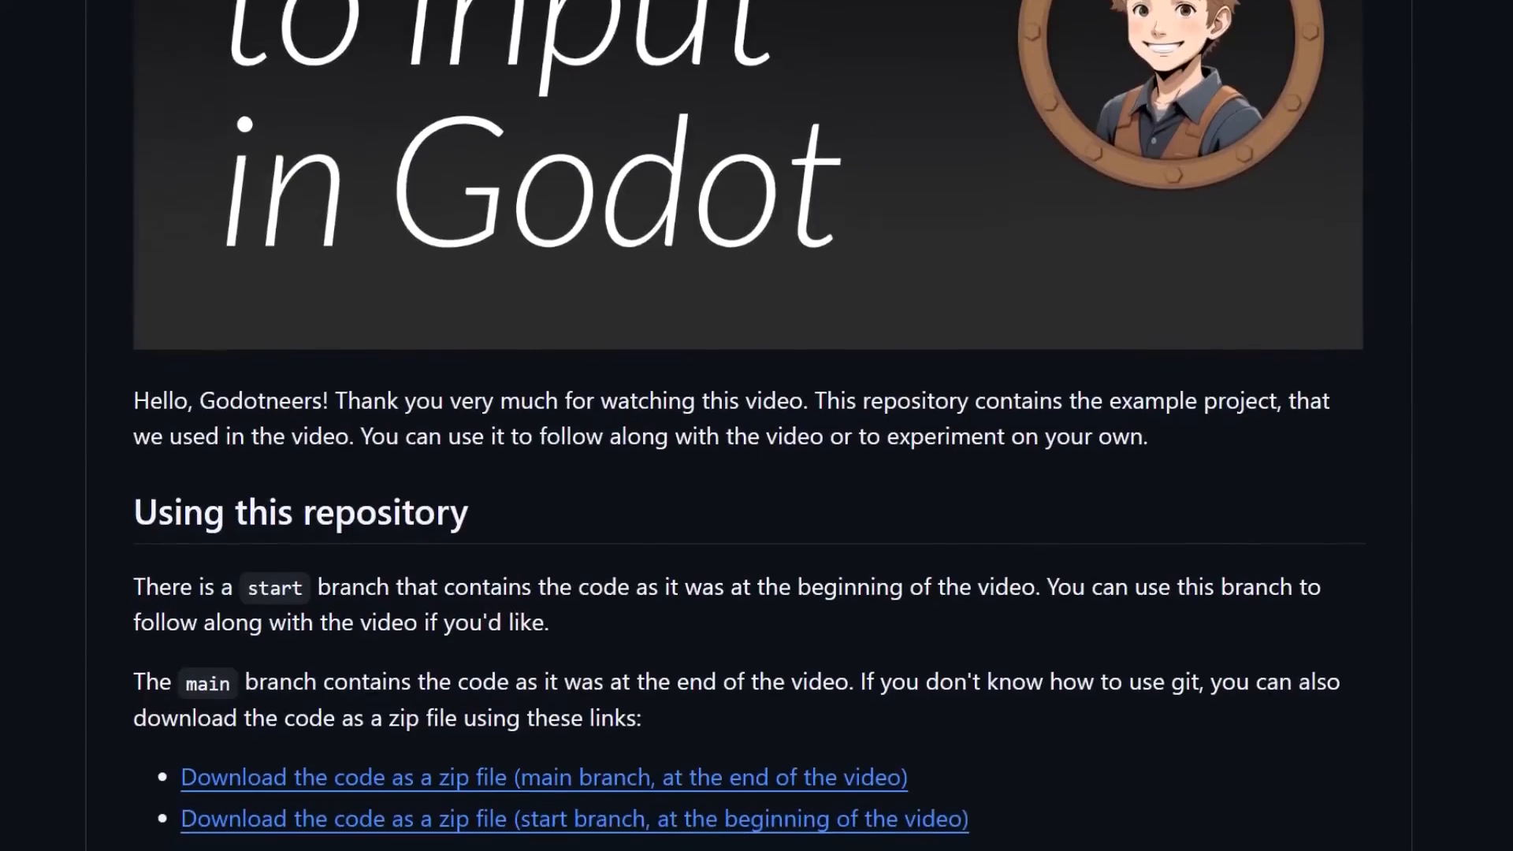
scroll("down", 3)
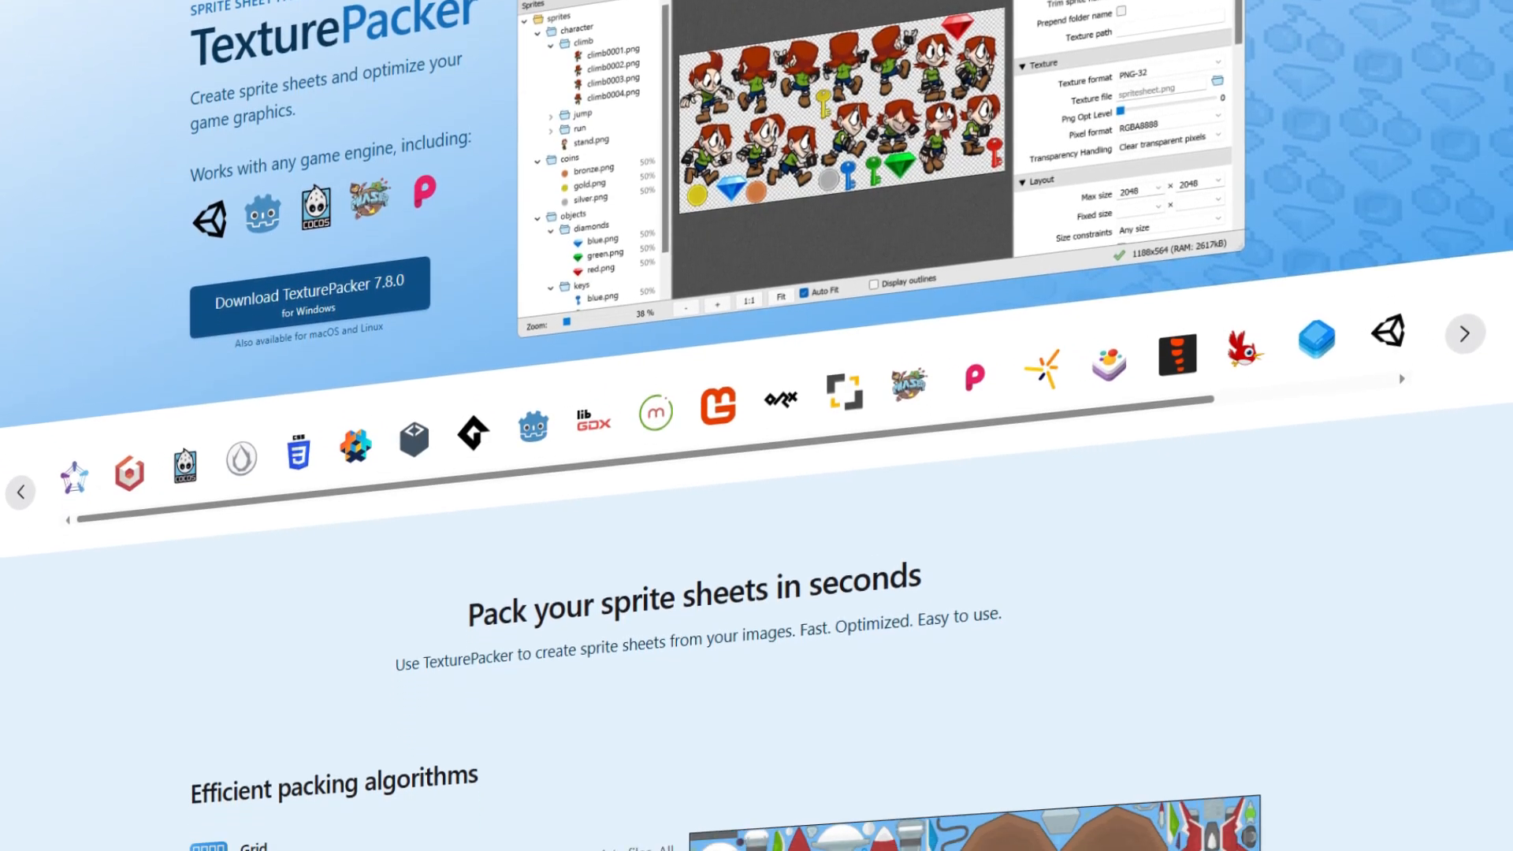
Scroll the TexturePacker features page through the packing algorithms and trimming sections.
scroll("down", 3)
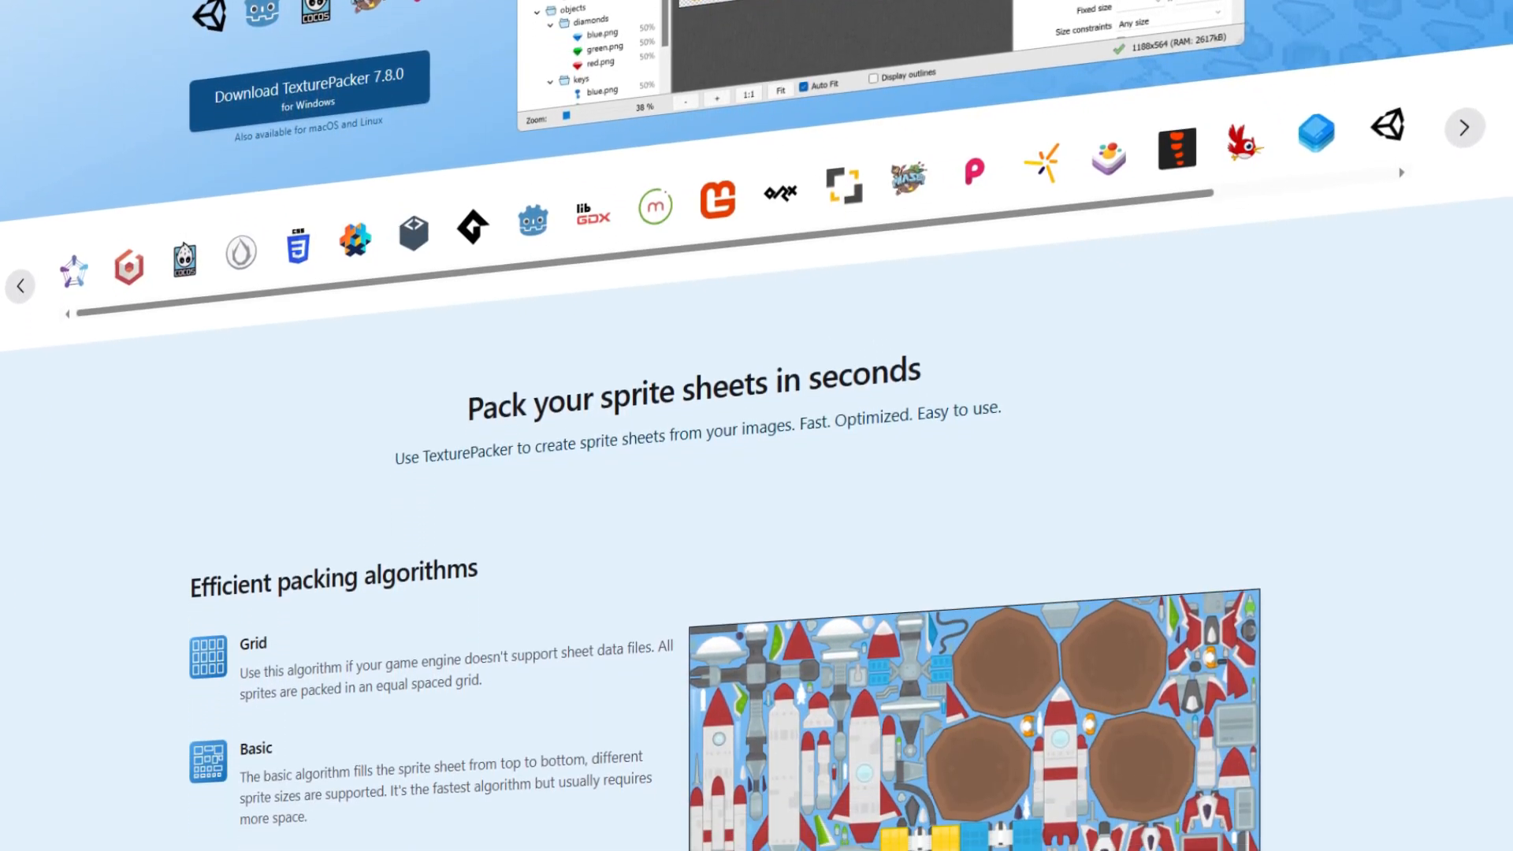
scroll("down", 3)
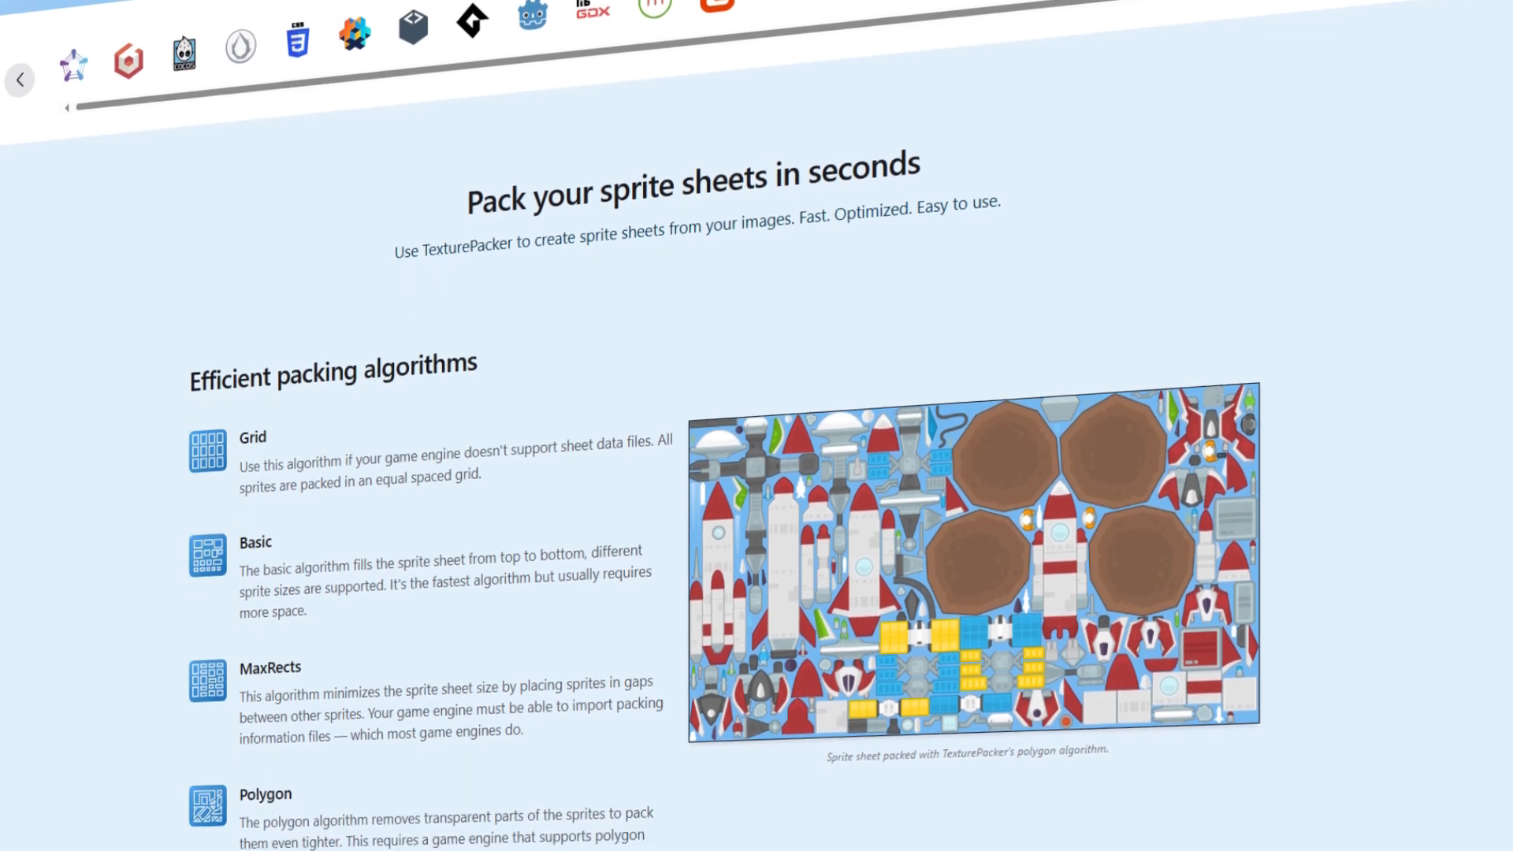
scroll("down", 3)
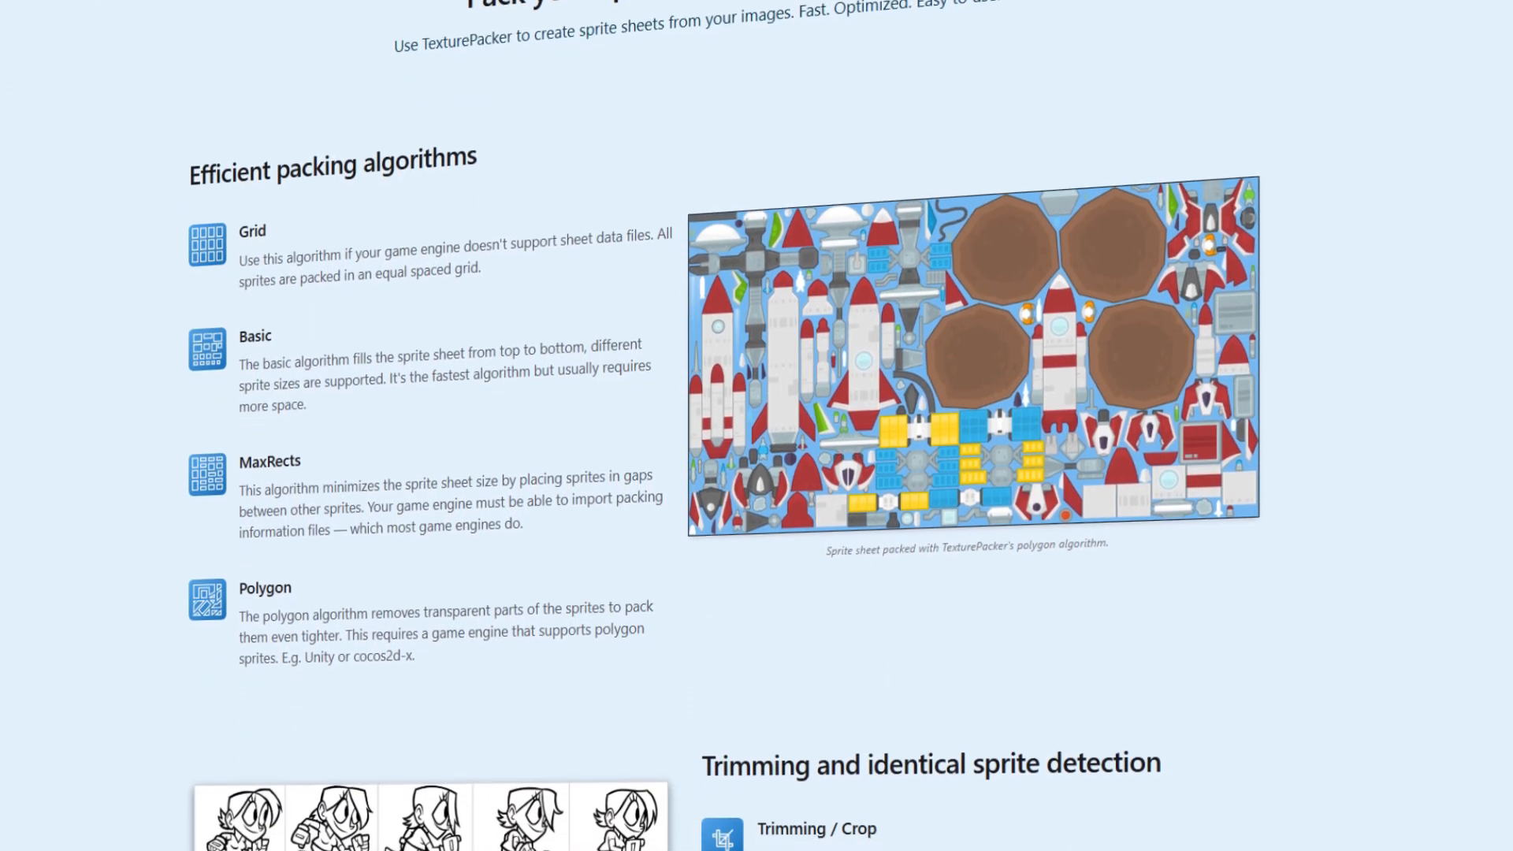
scroll("down", 3)
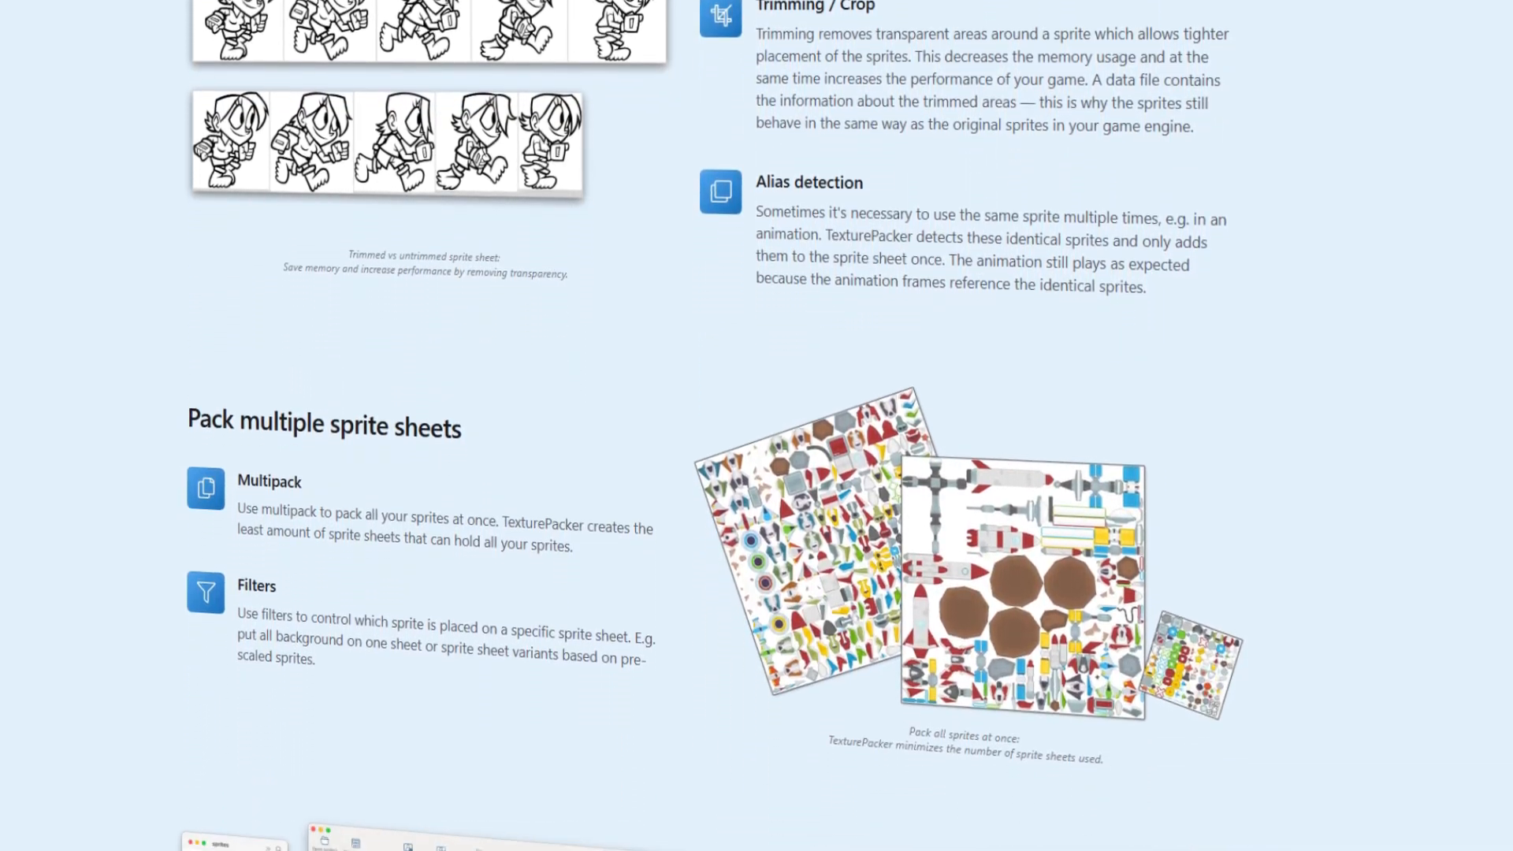
Continue past multipack and Easy to use down to the customer logos section.
scroll("down", 3)
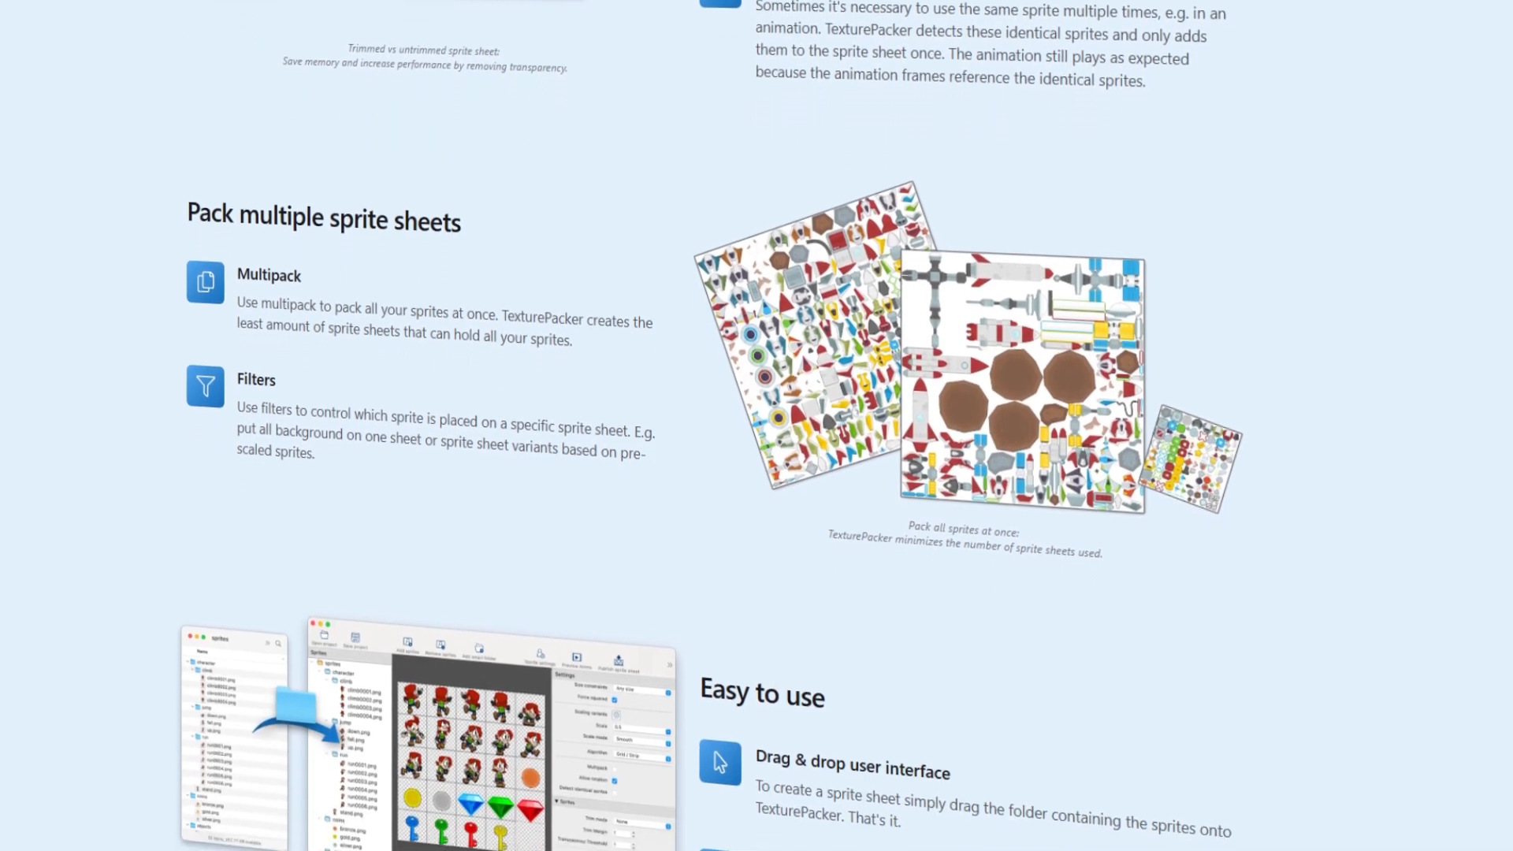
scroll("down", 3)
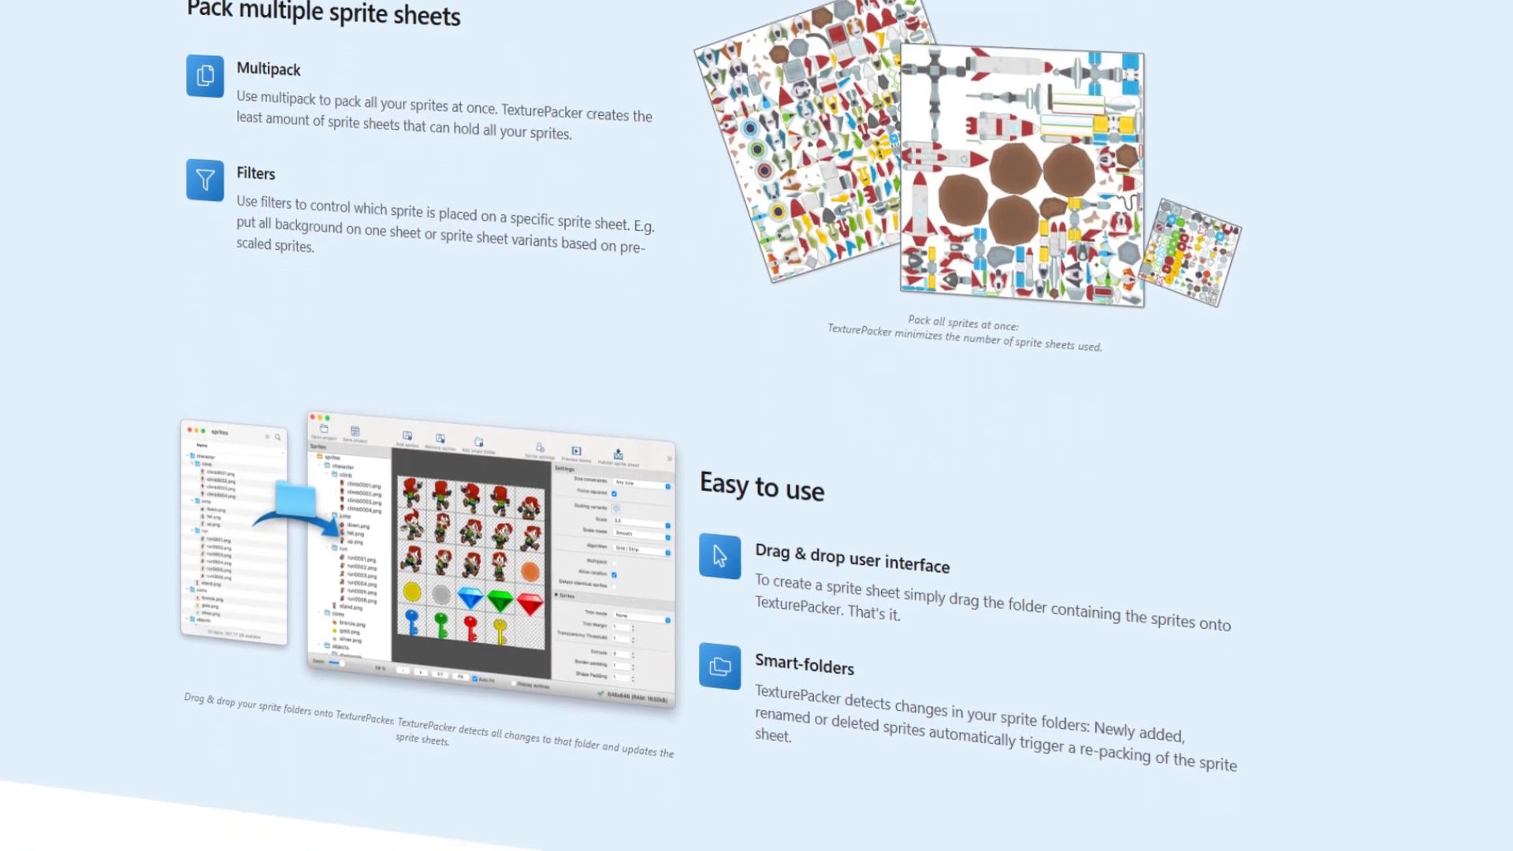
scroll("down", 3)
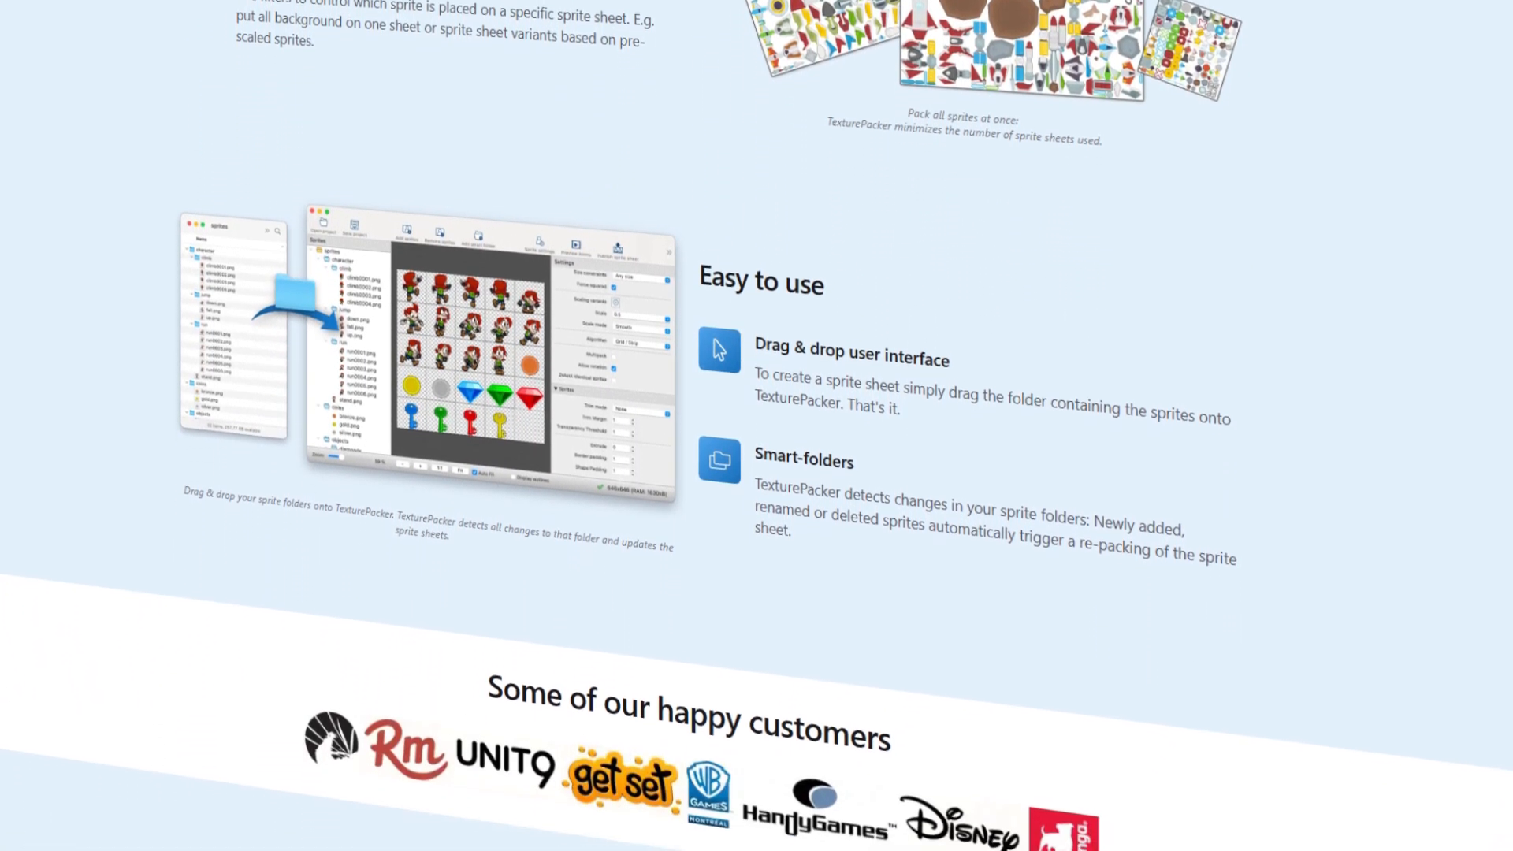
scroll("down", 3)
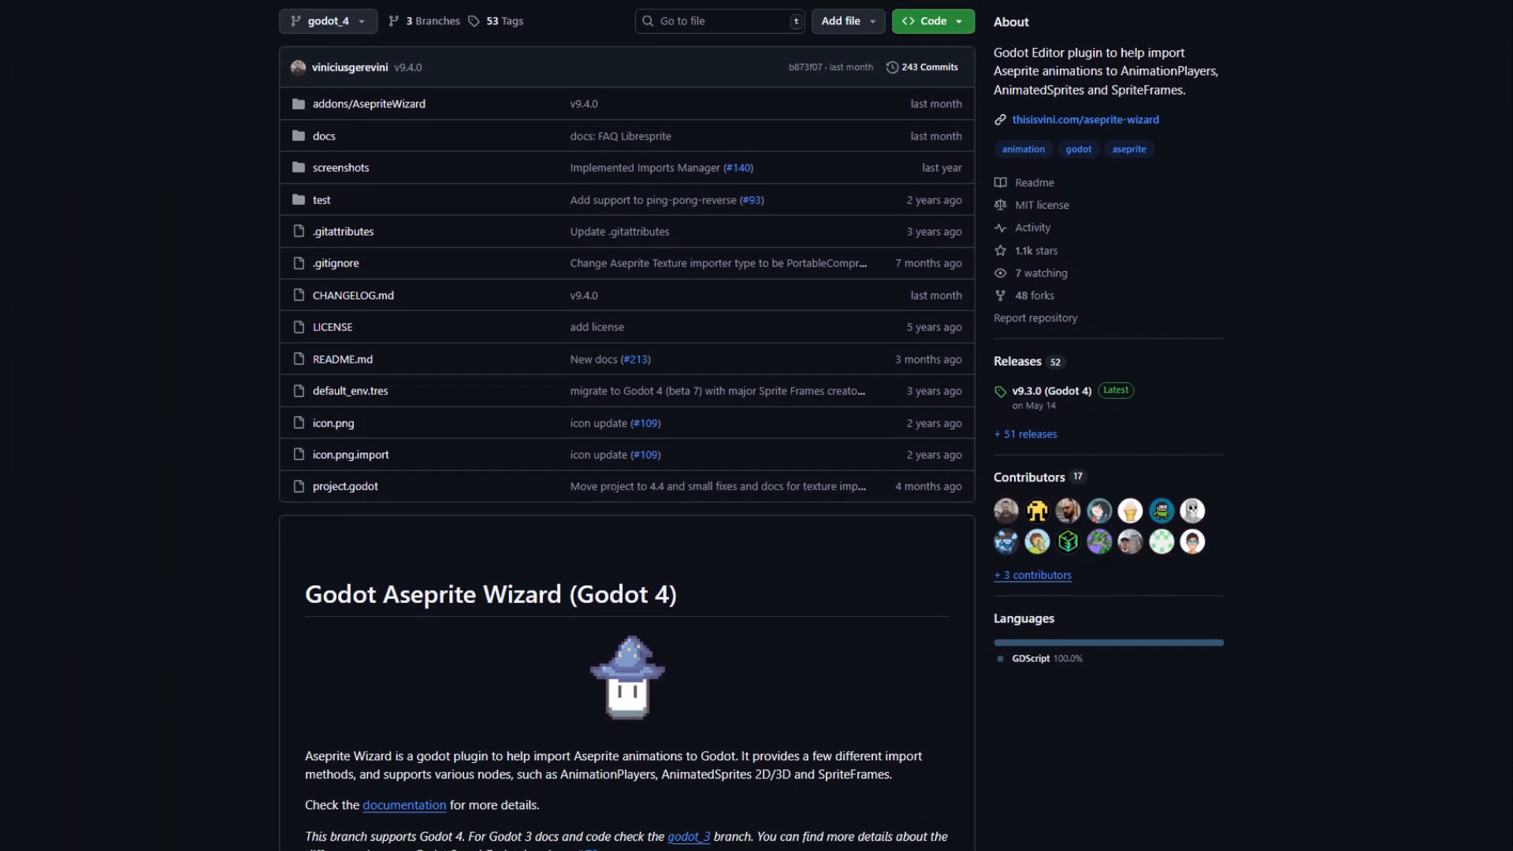
Scroll the Aseprite Wizard README down to its Features section.
scroll("down", 3)
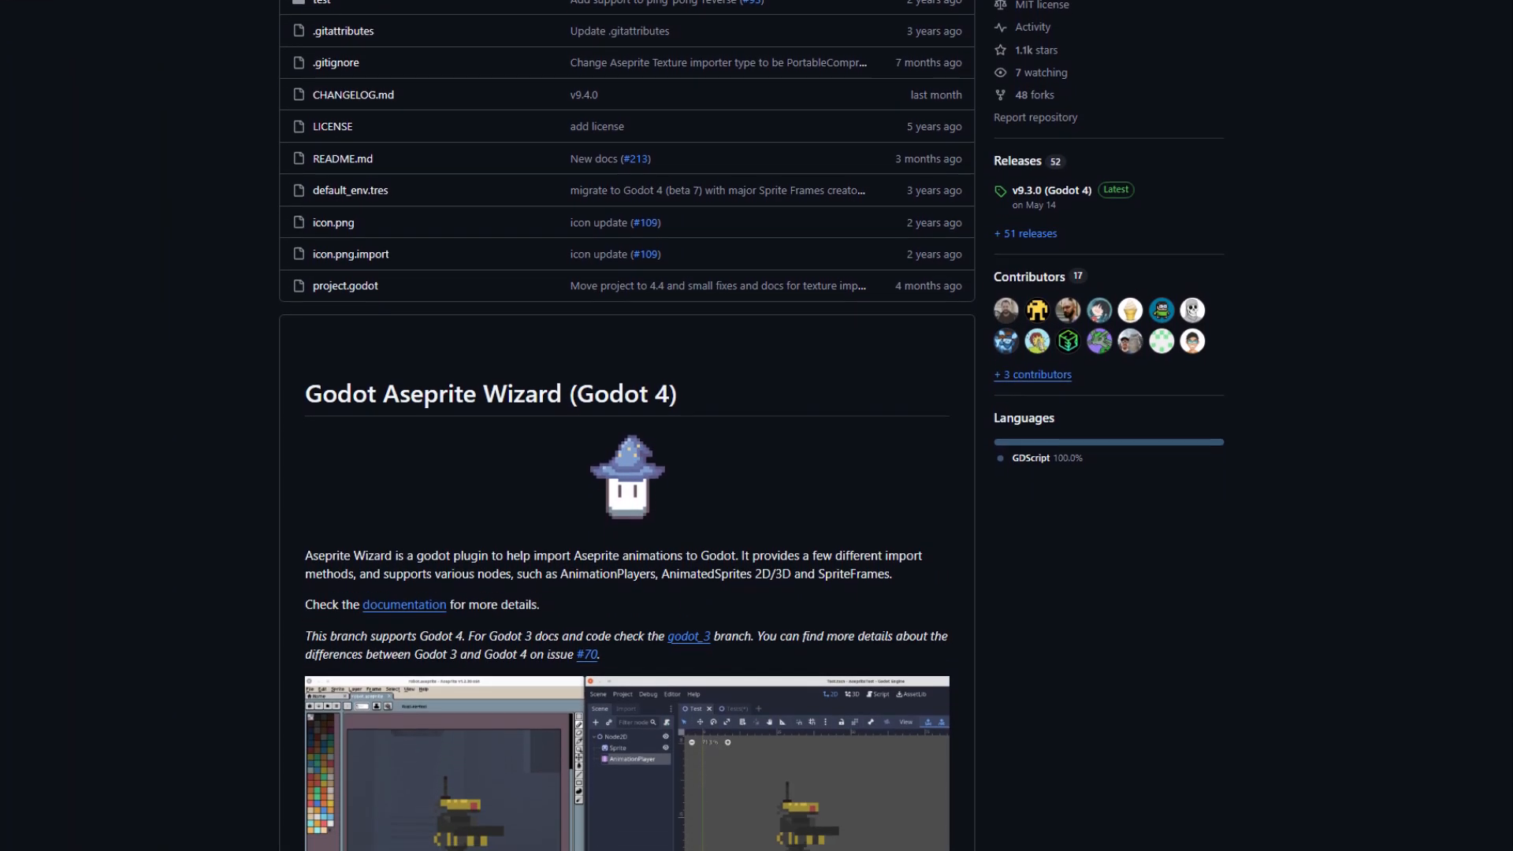
scroll("down", 3)
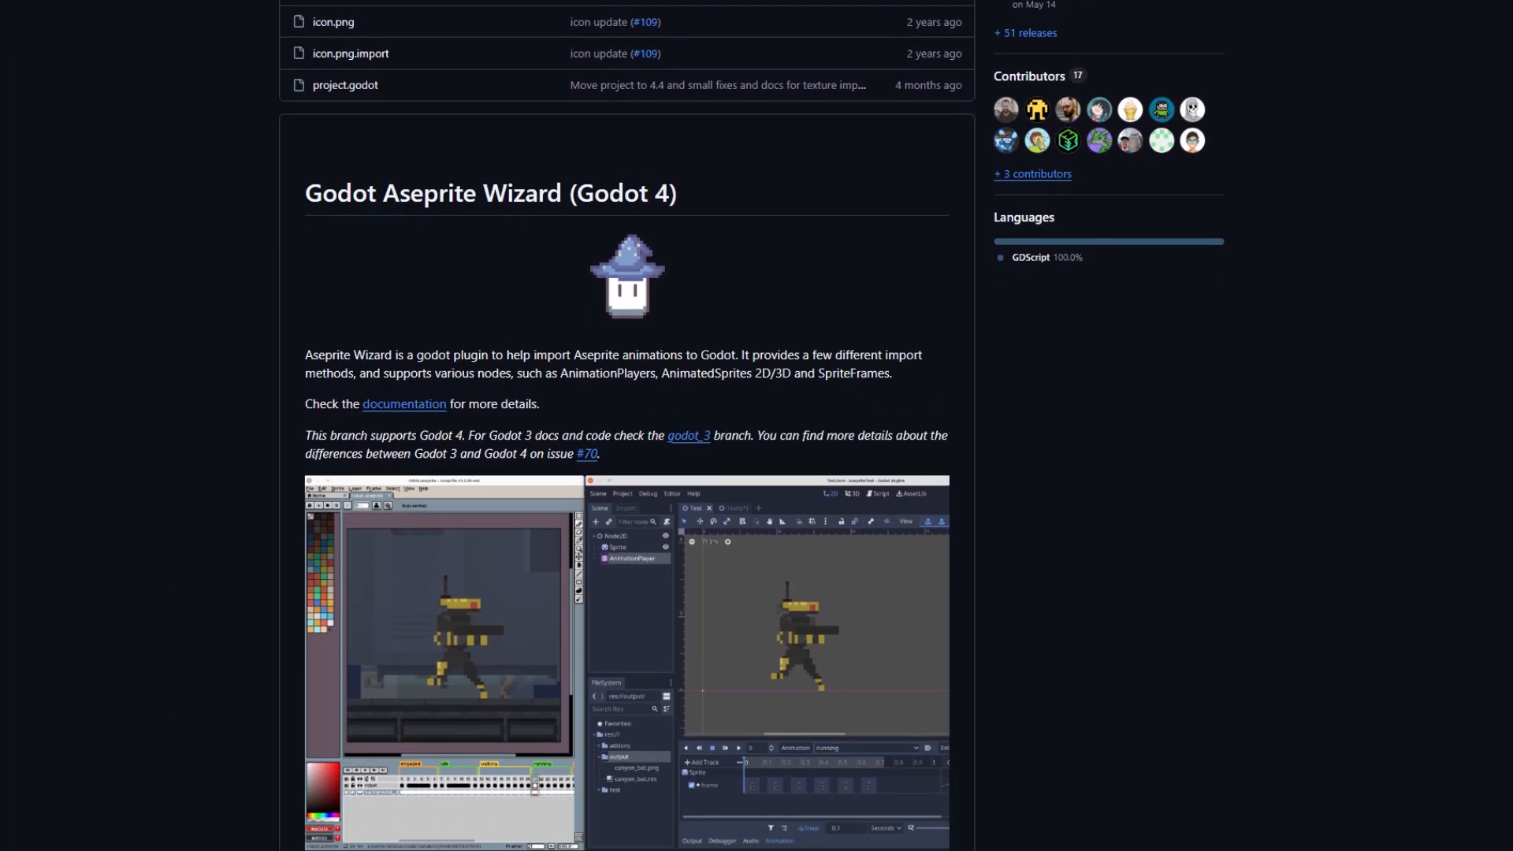
scroll("down", 3)
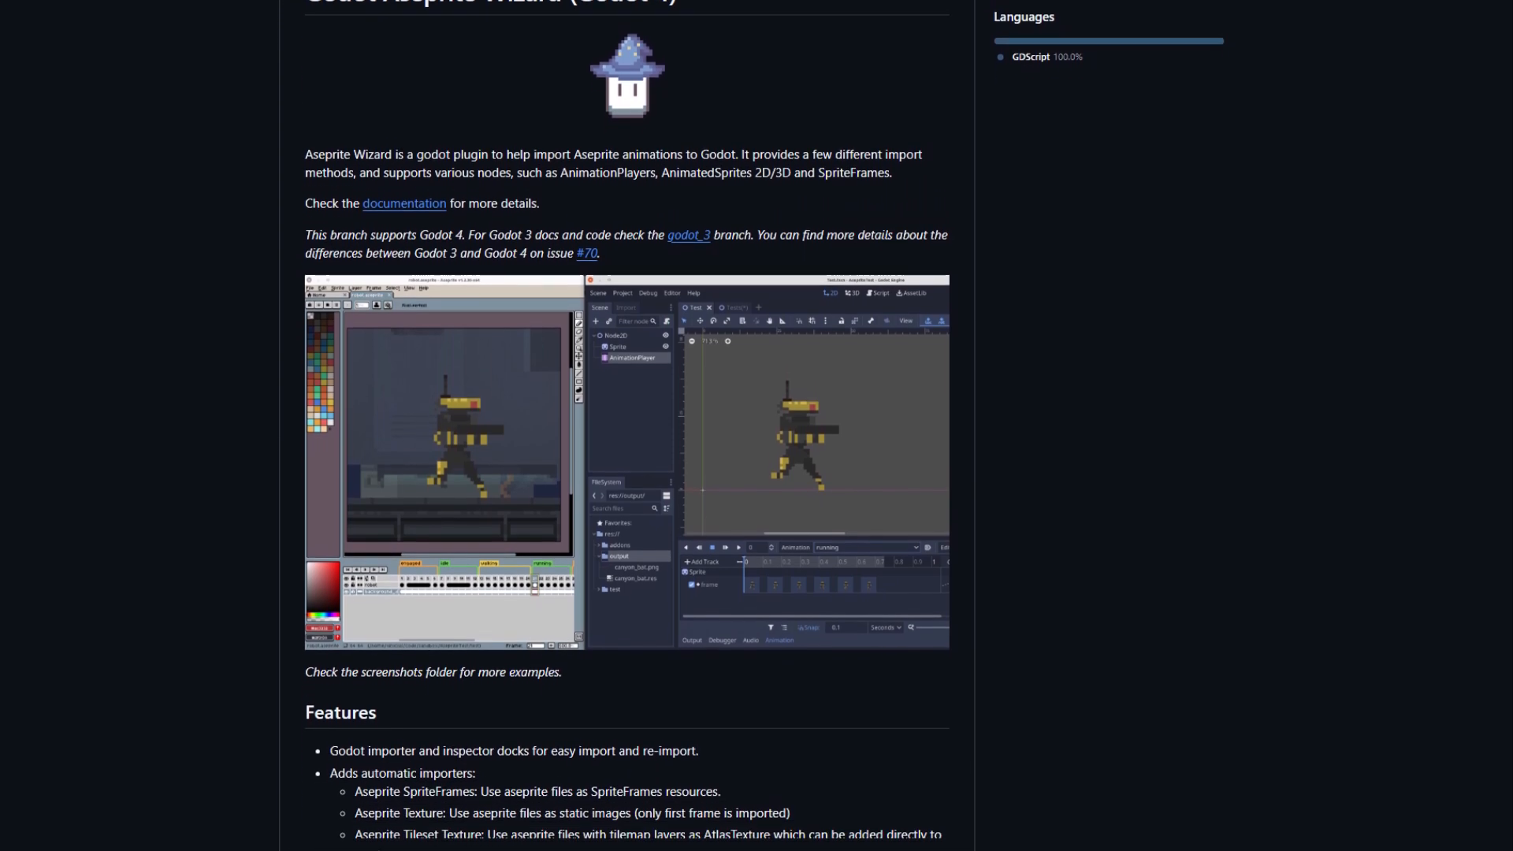
scroll("down", 3)
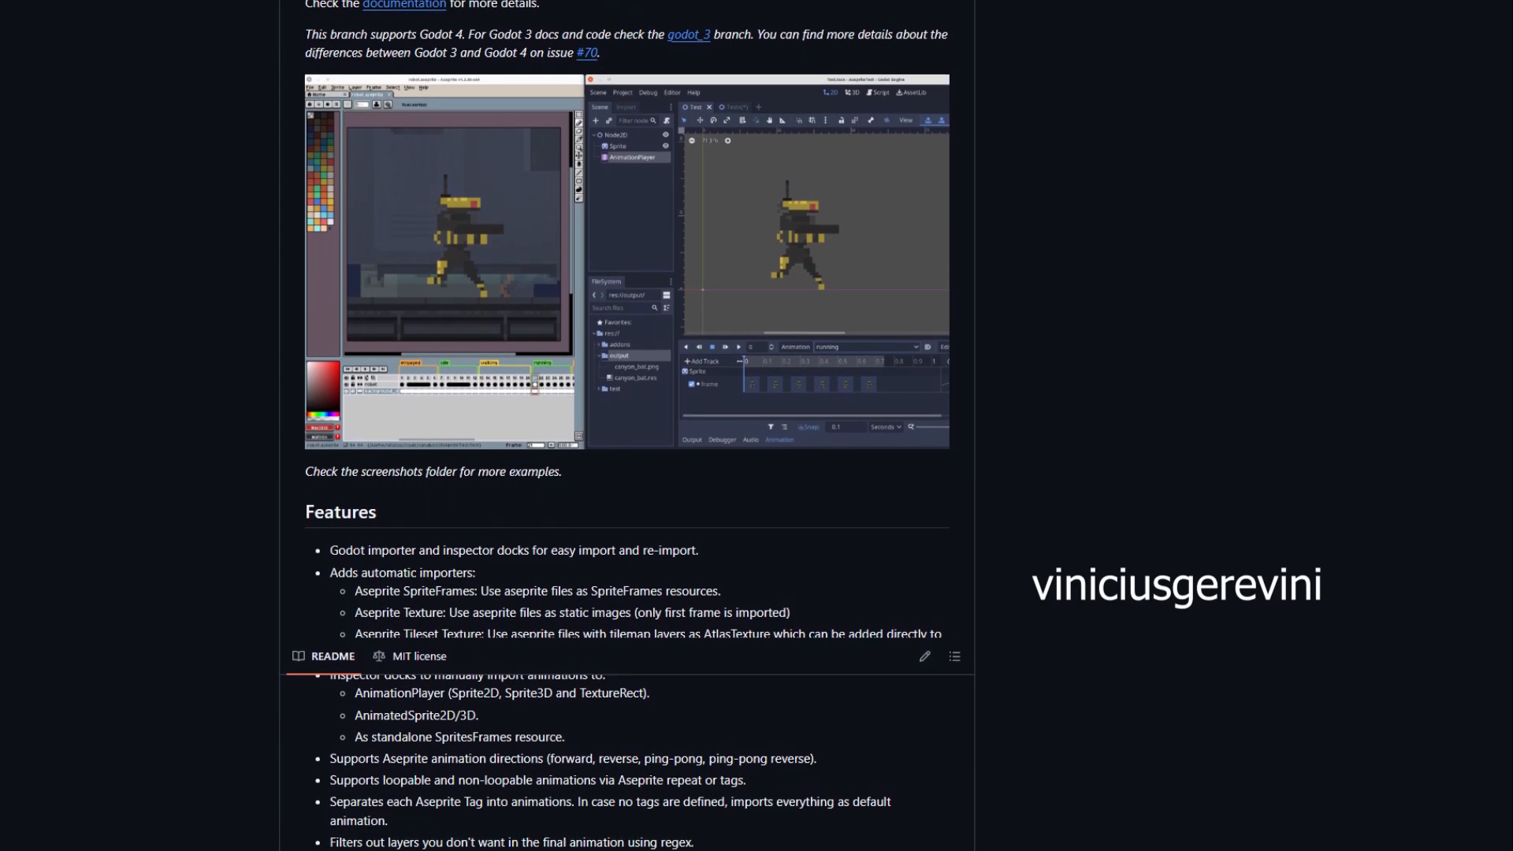
scroll("down", 3)
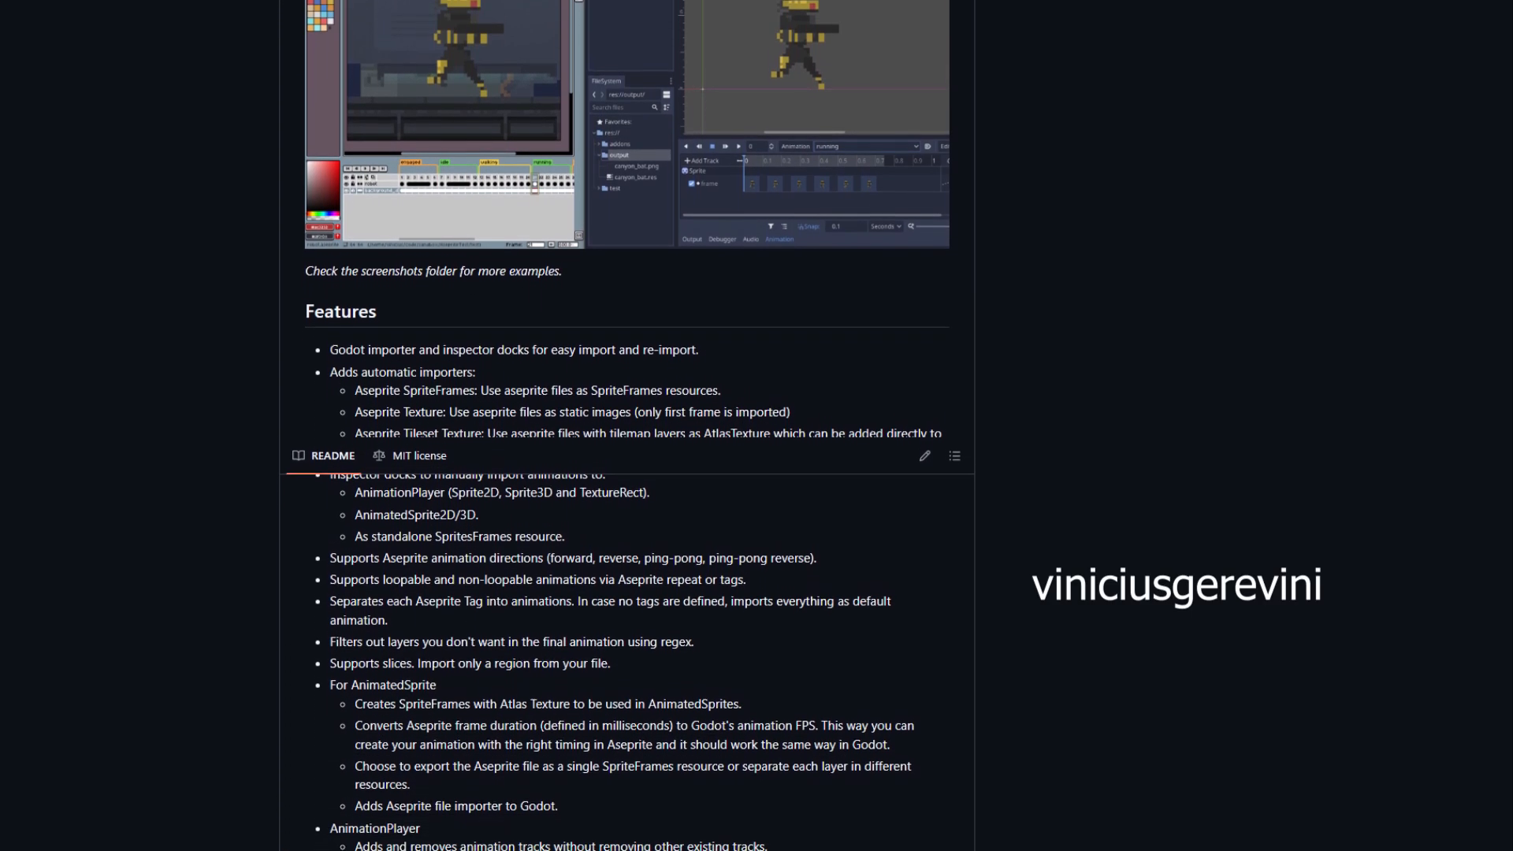
scroll("down", 3)
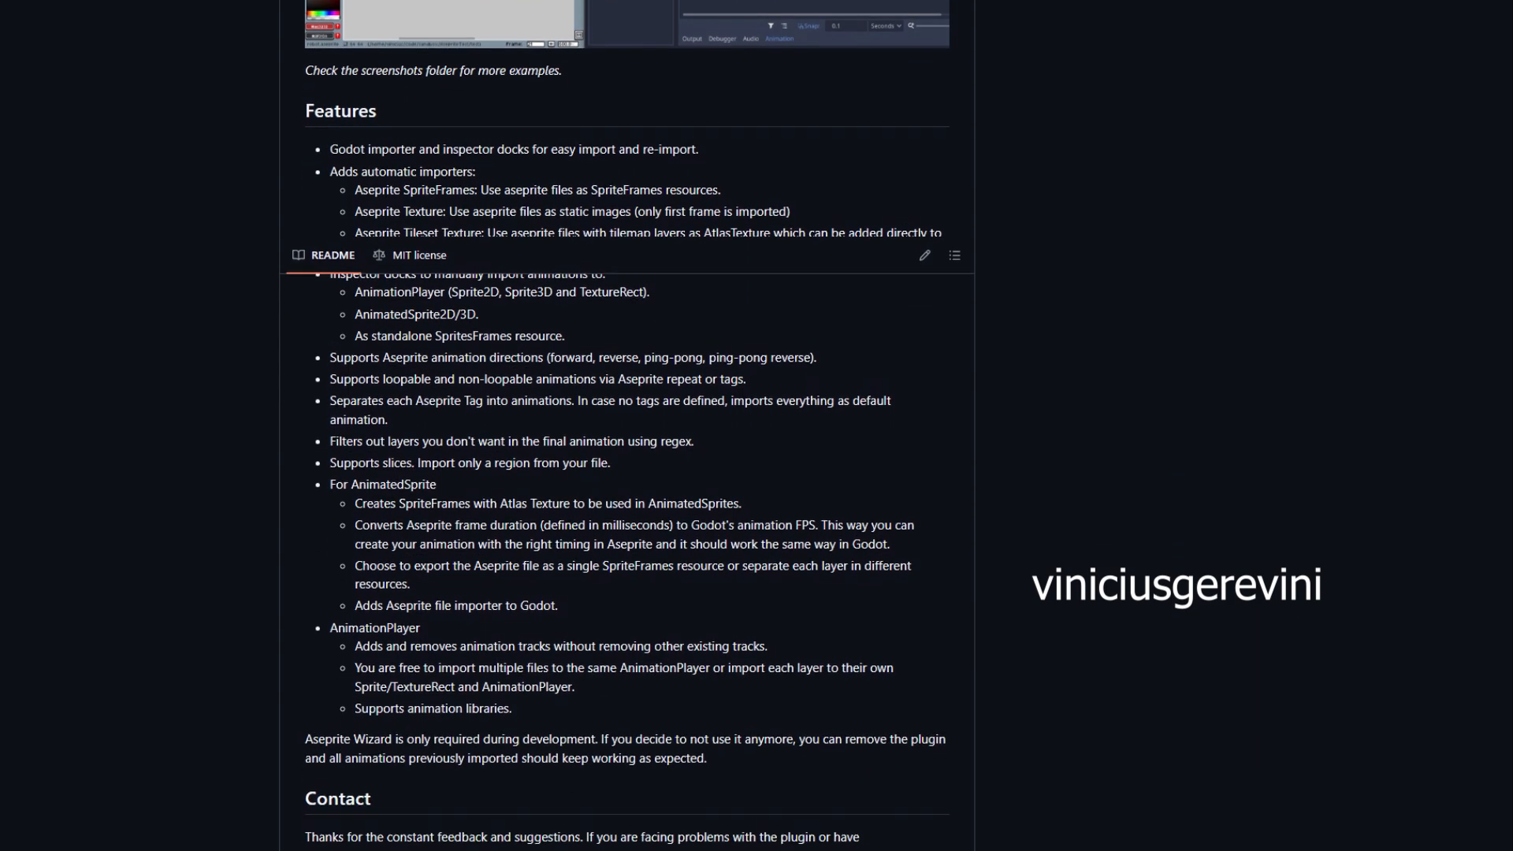
scroll("down", 3)
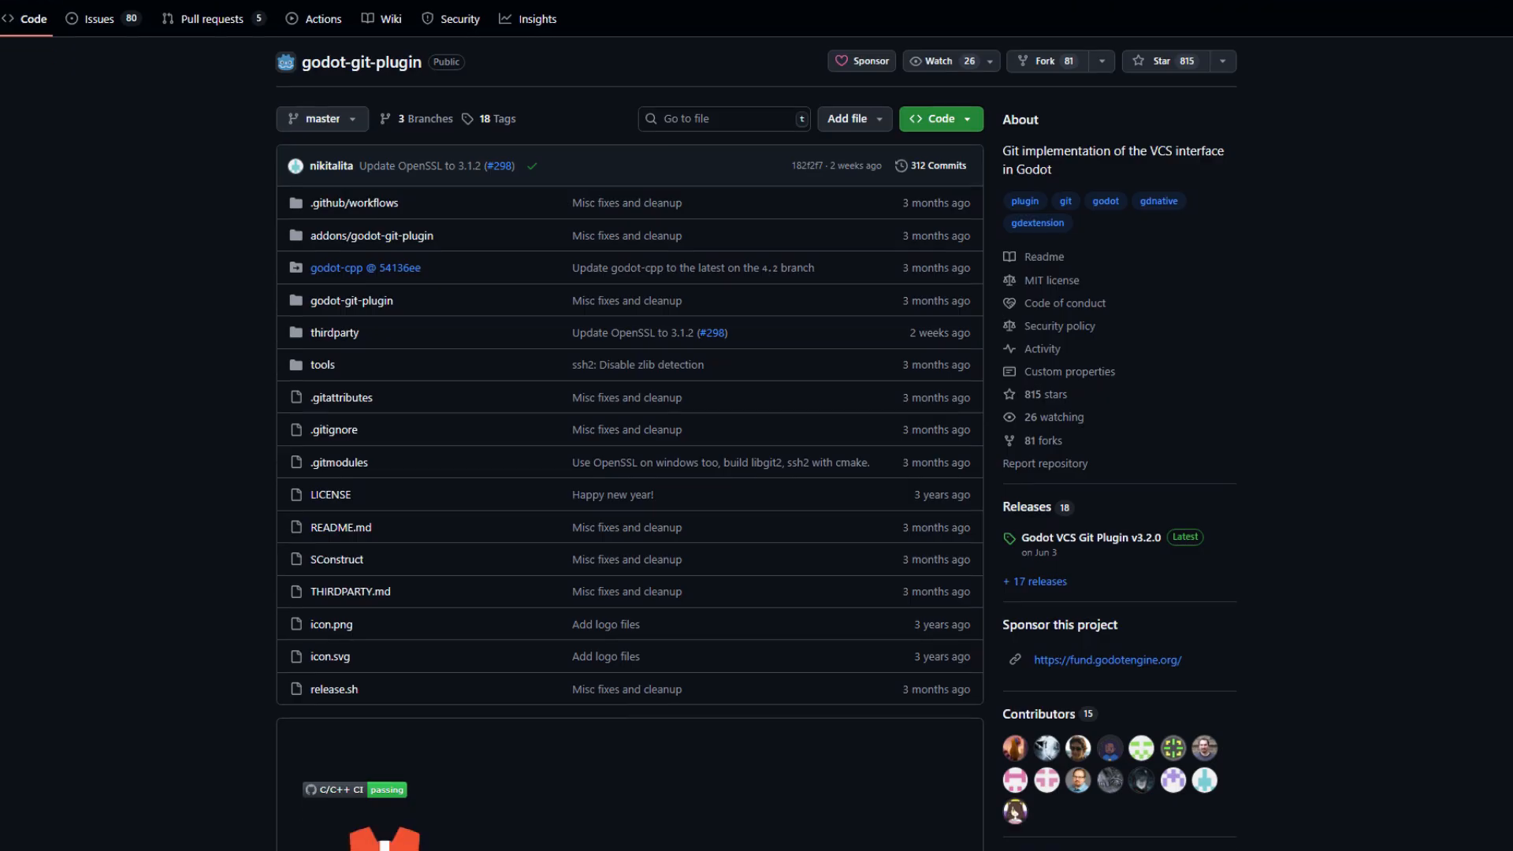
Scroll the GitHub Desktop page, then the godot-git-plugin README to Installation, Build and Dev builds.
scroll("down", 3)
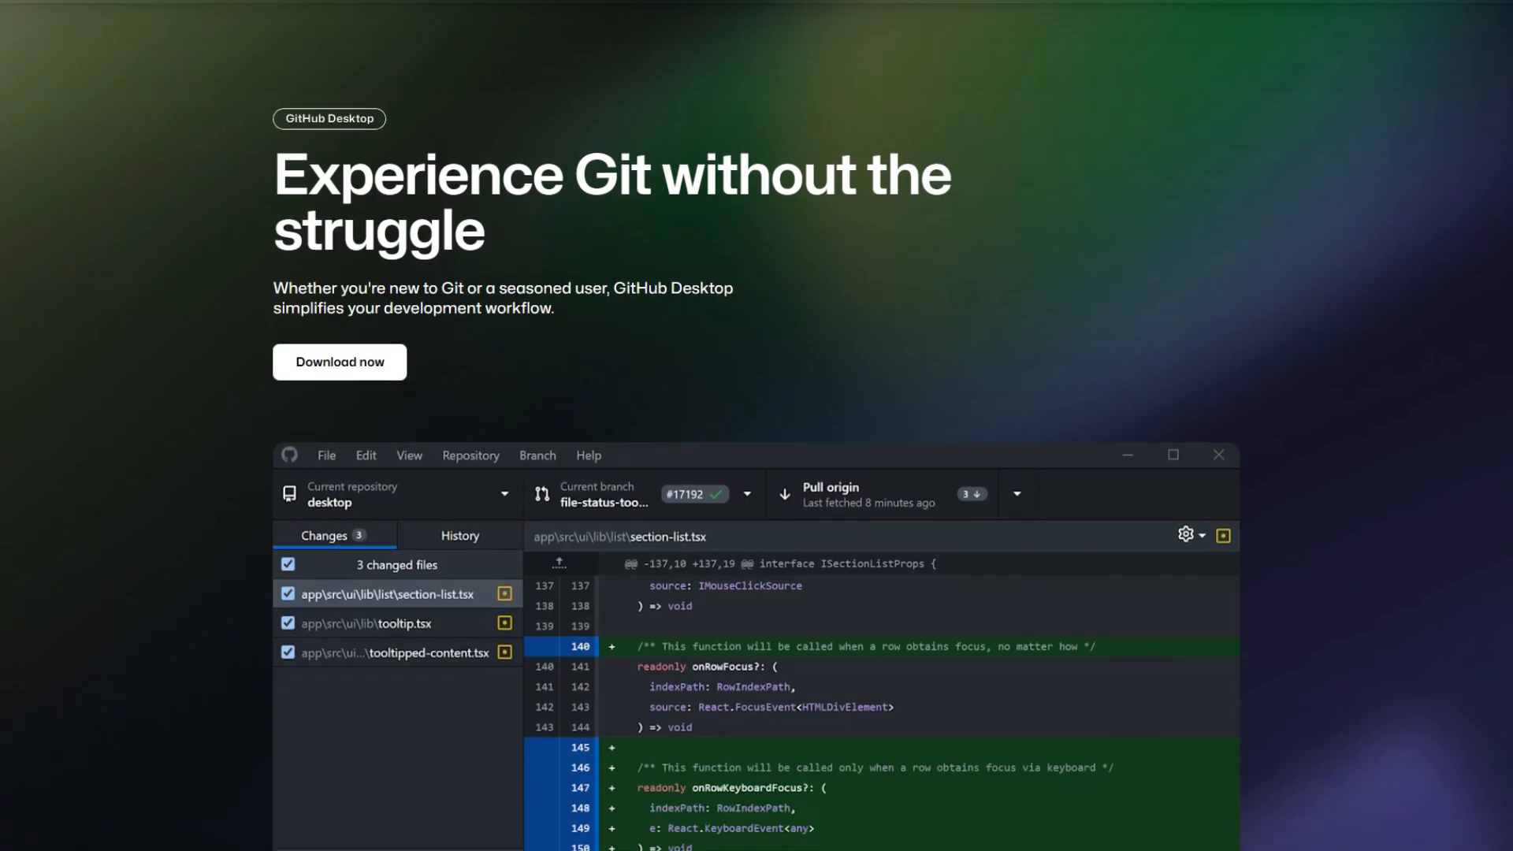
scroll("down", 3)
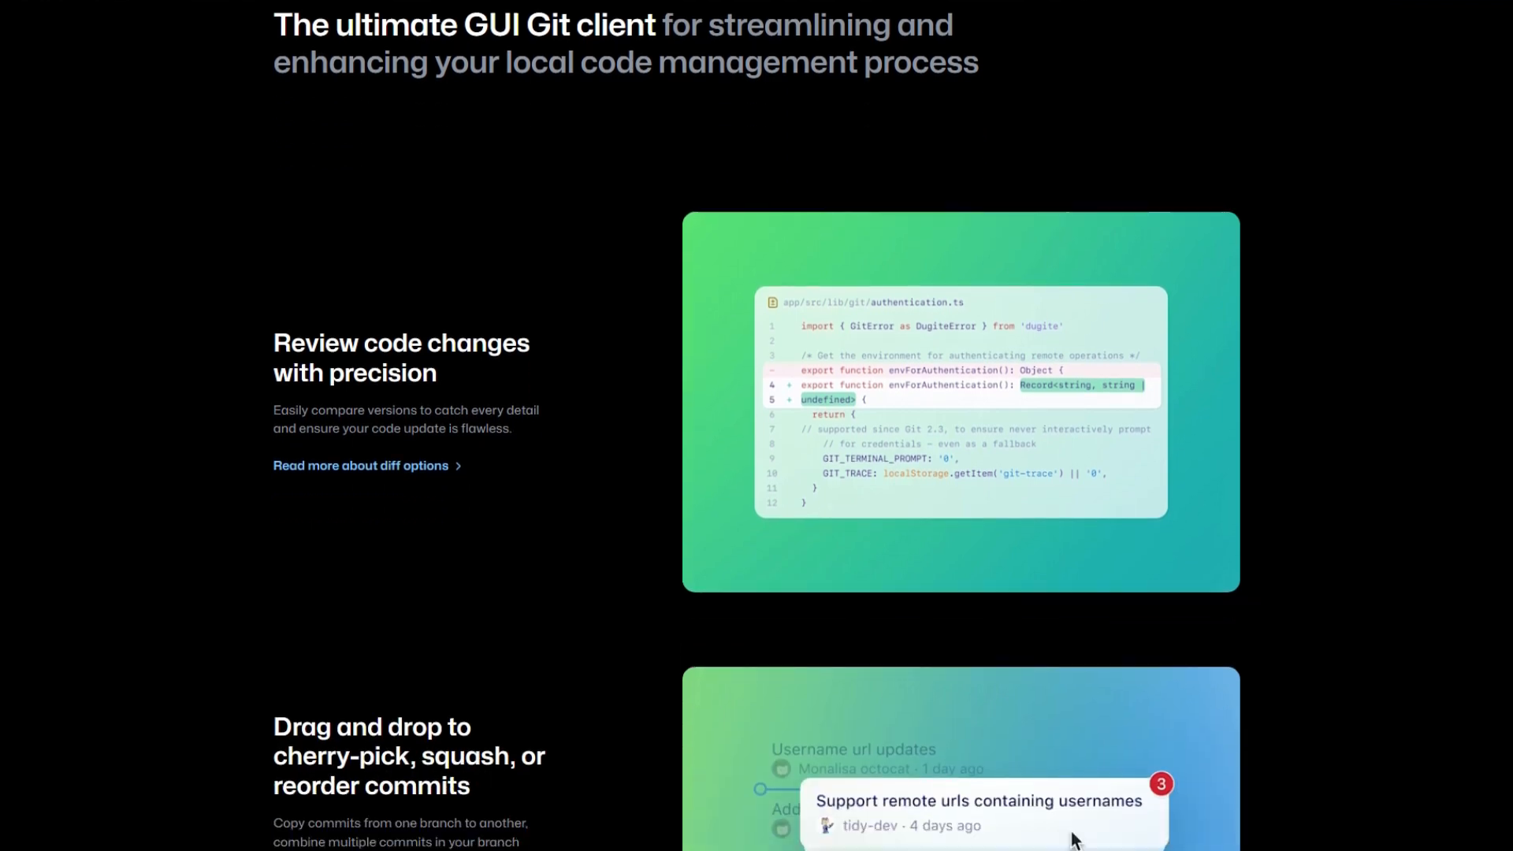
scroll("down", 3)
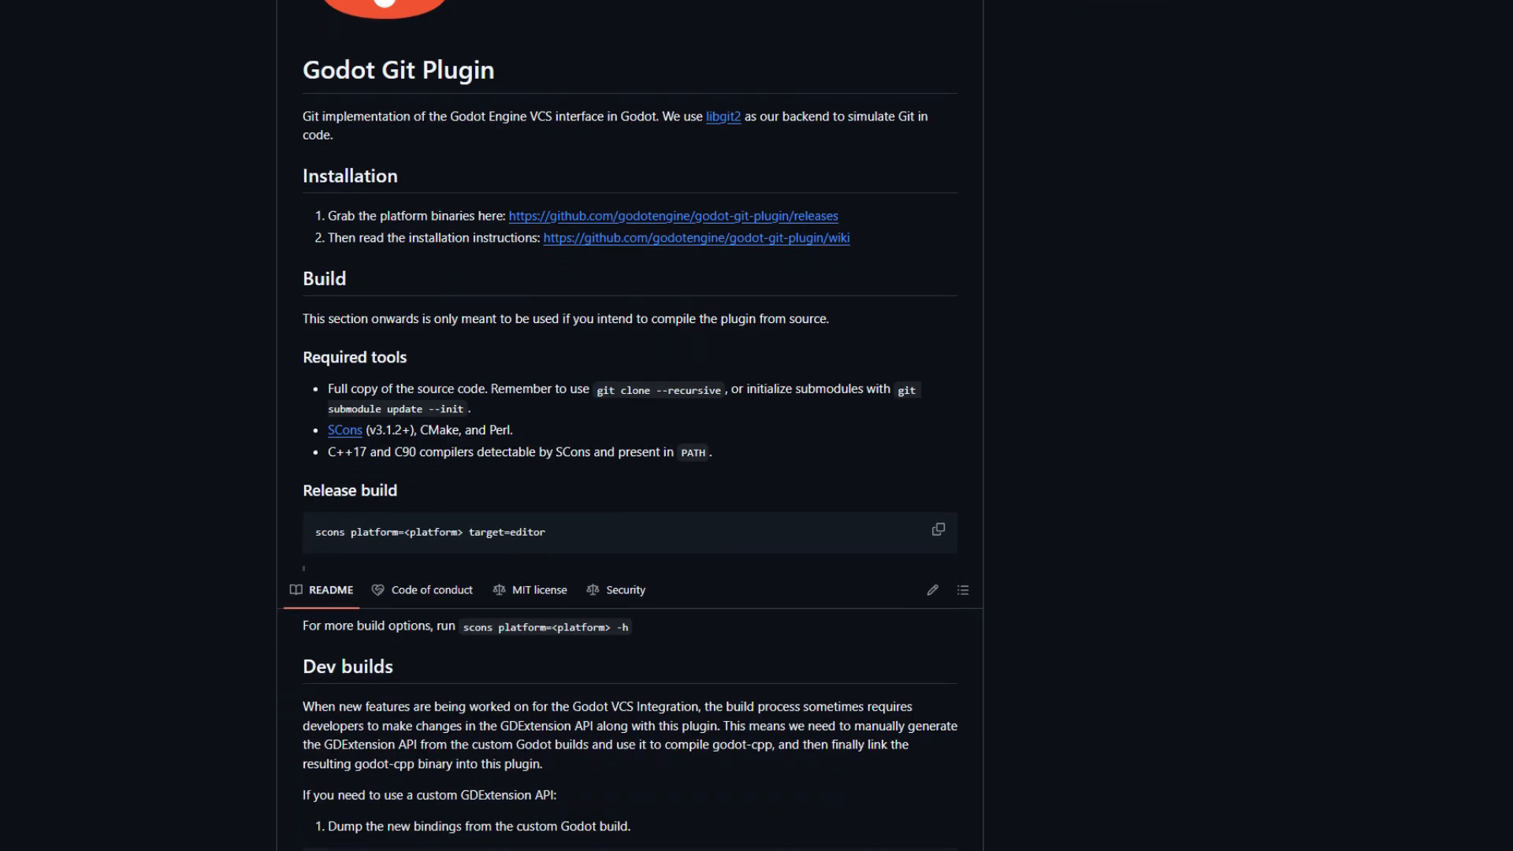
scroll("down", 3)
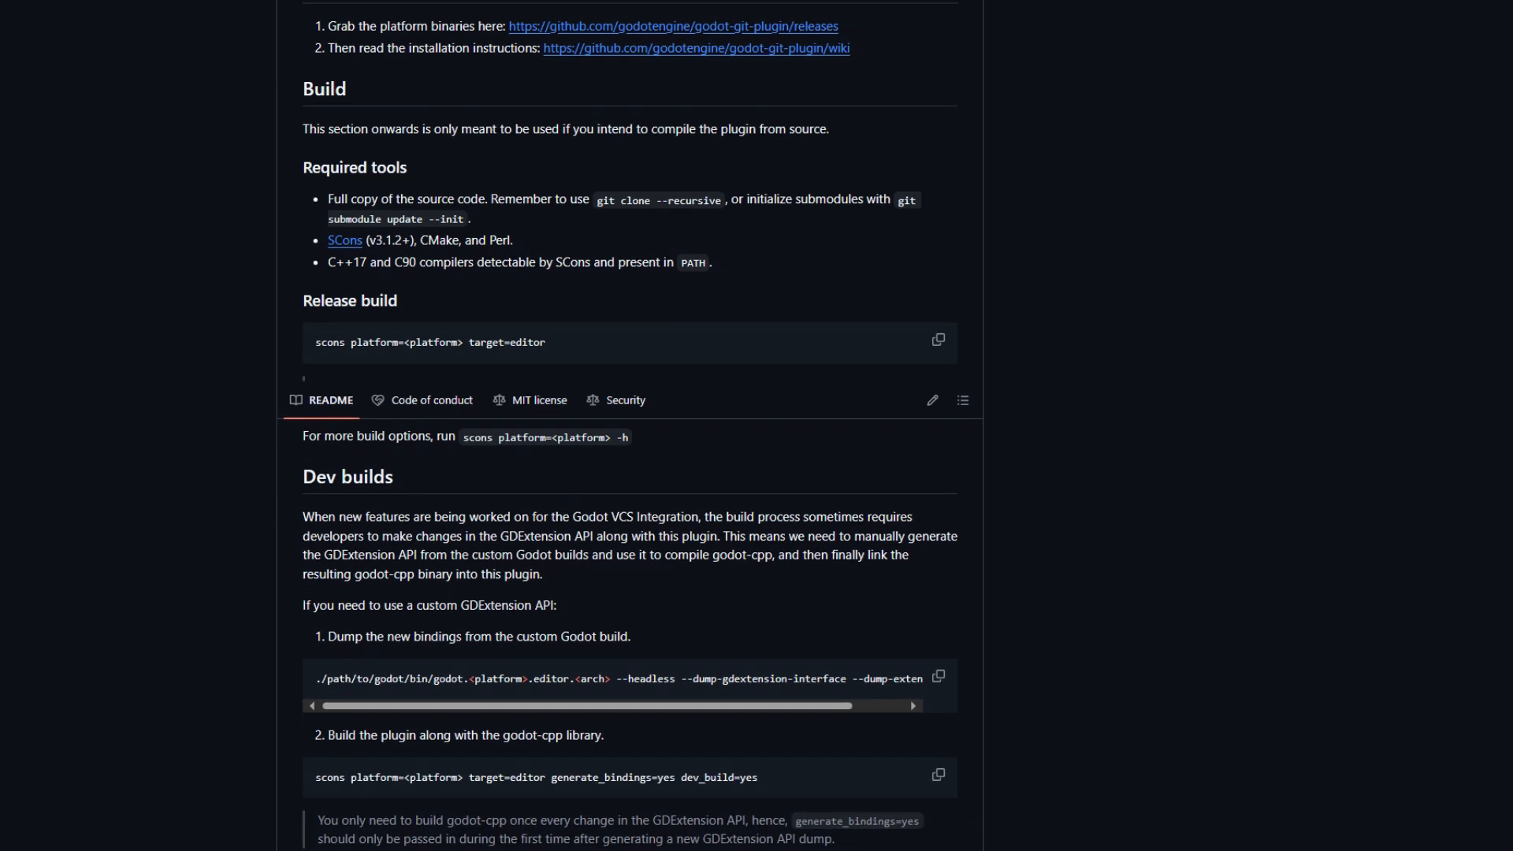
scroll("down", 3)
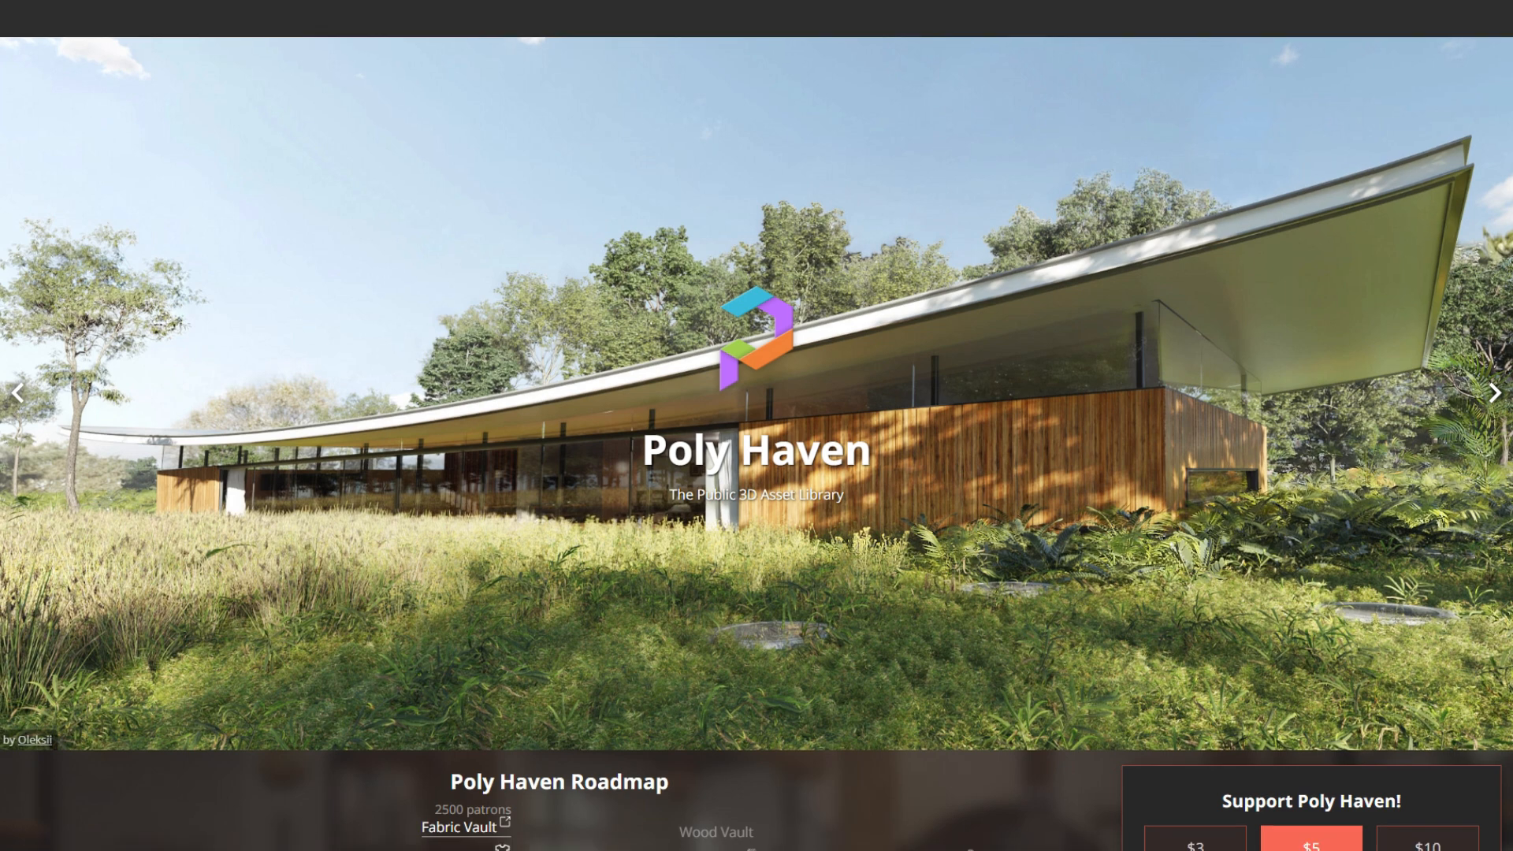
Scroll Poly Haven's home page past the roadmap, HDRIs/Textures/Models, 100% Free and Hand Crafted sections.
scroll("down", 3)
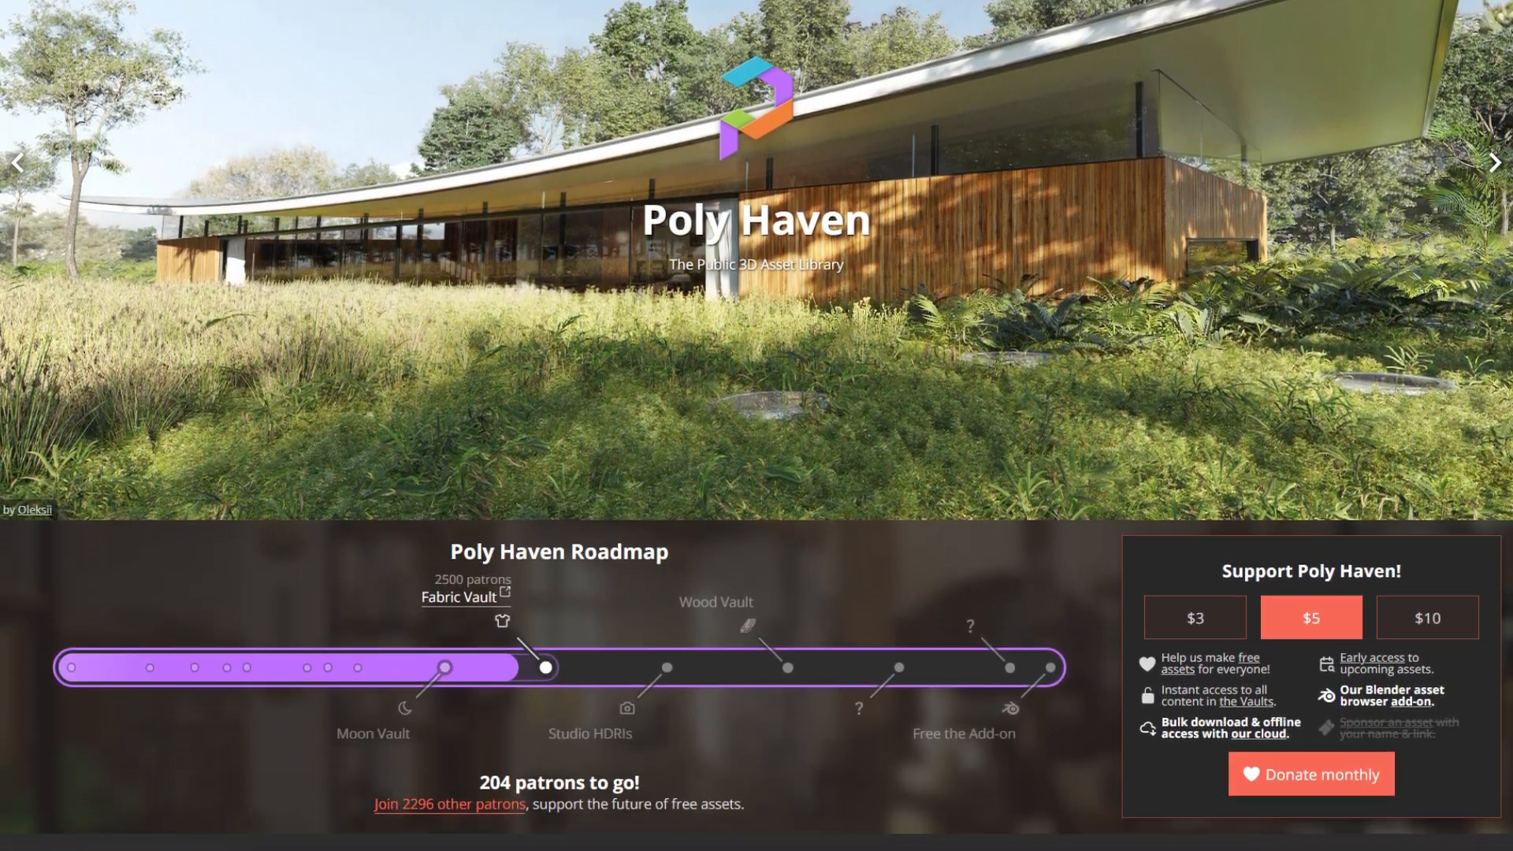
scroll("down", 3)
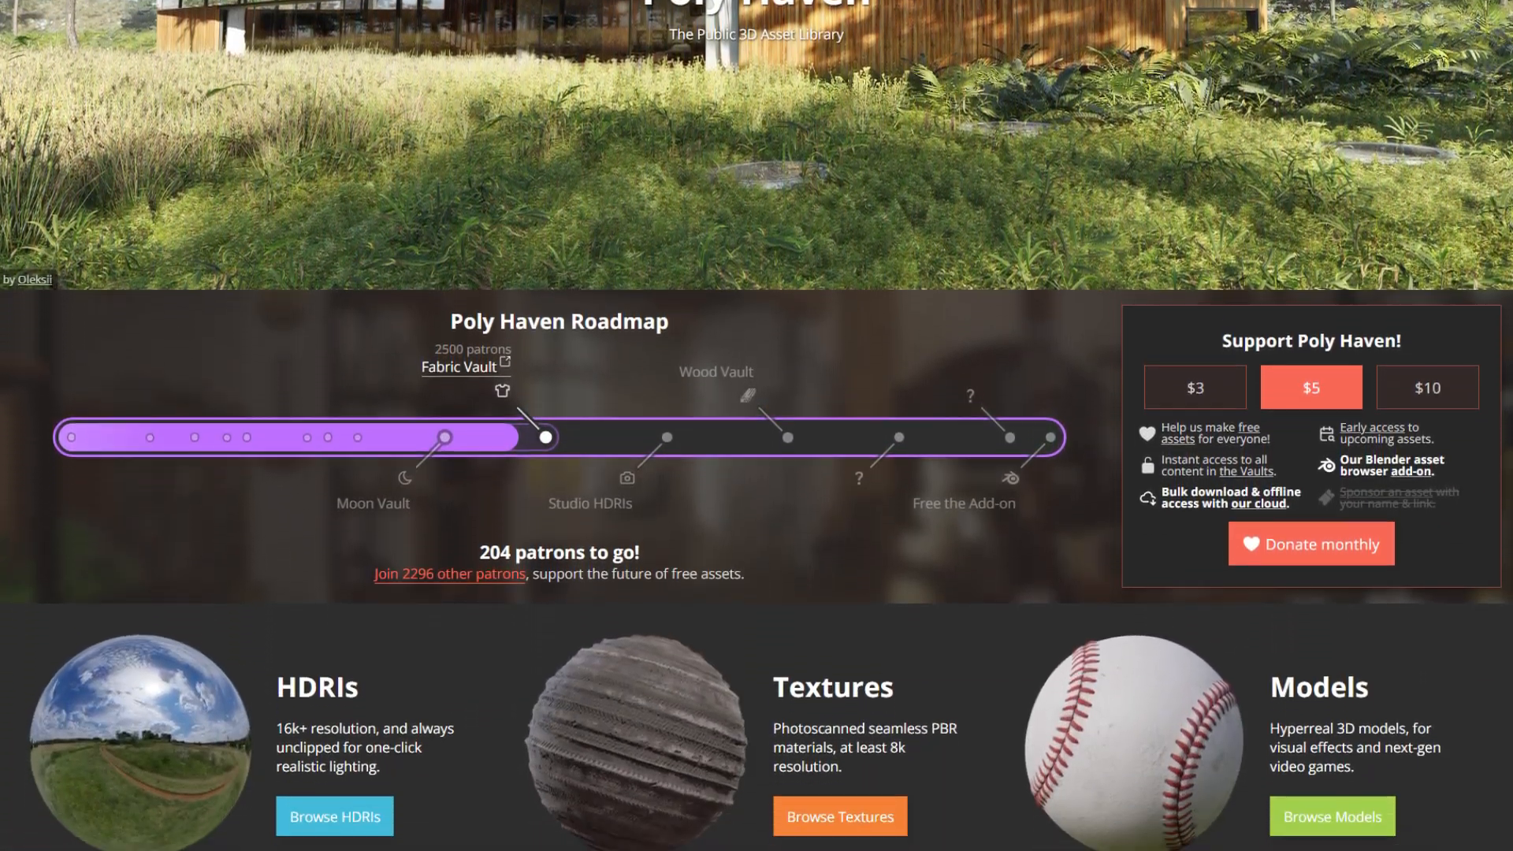
scroll("down", 3)
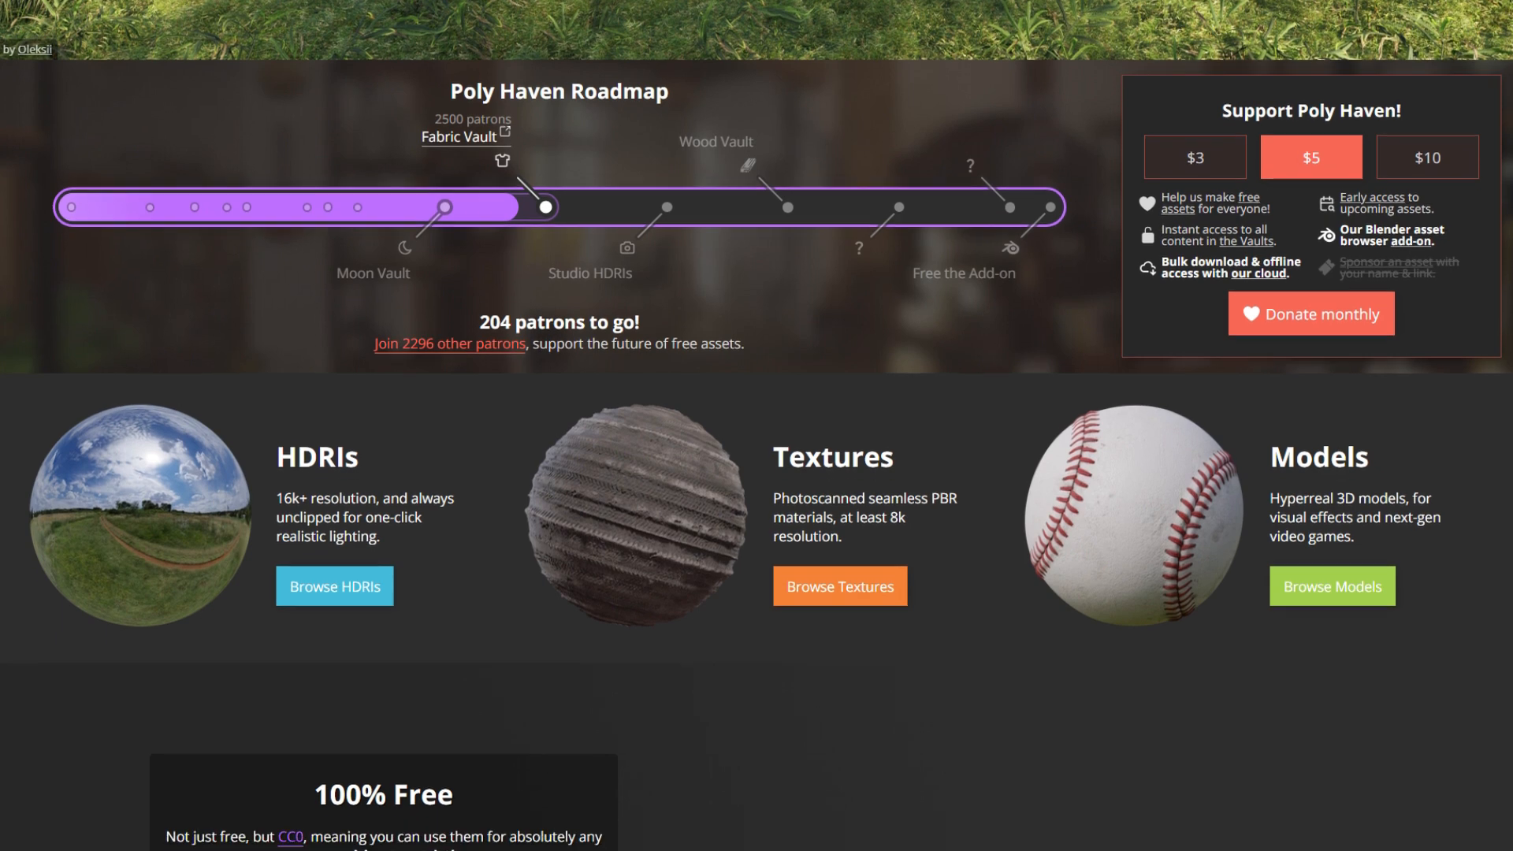
scroll("down", 3)
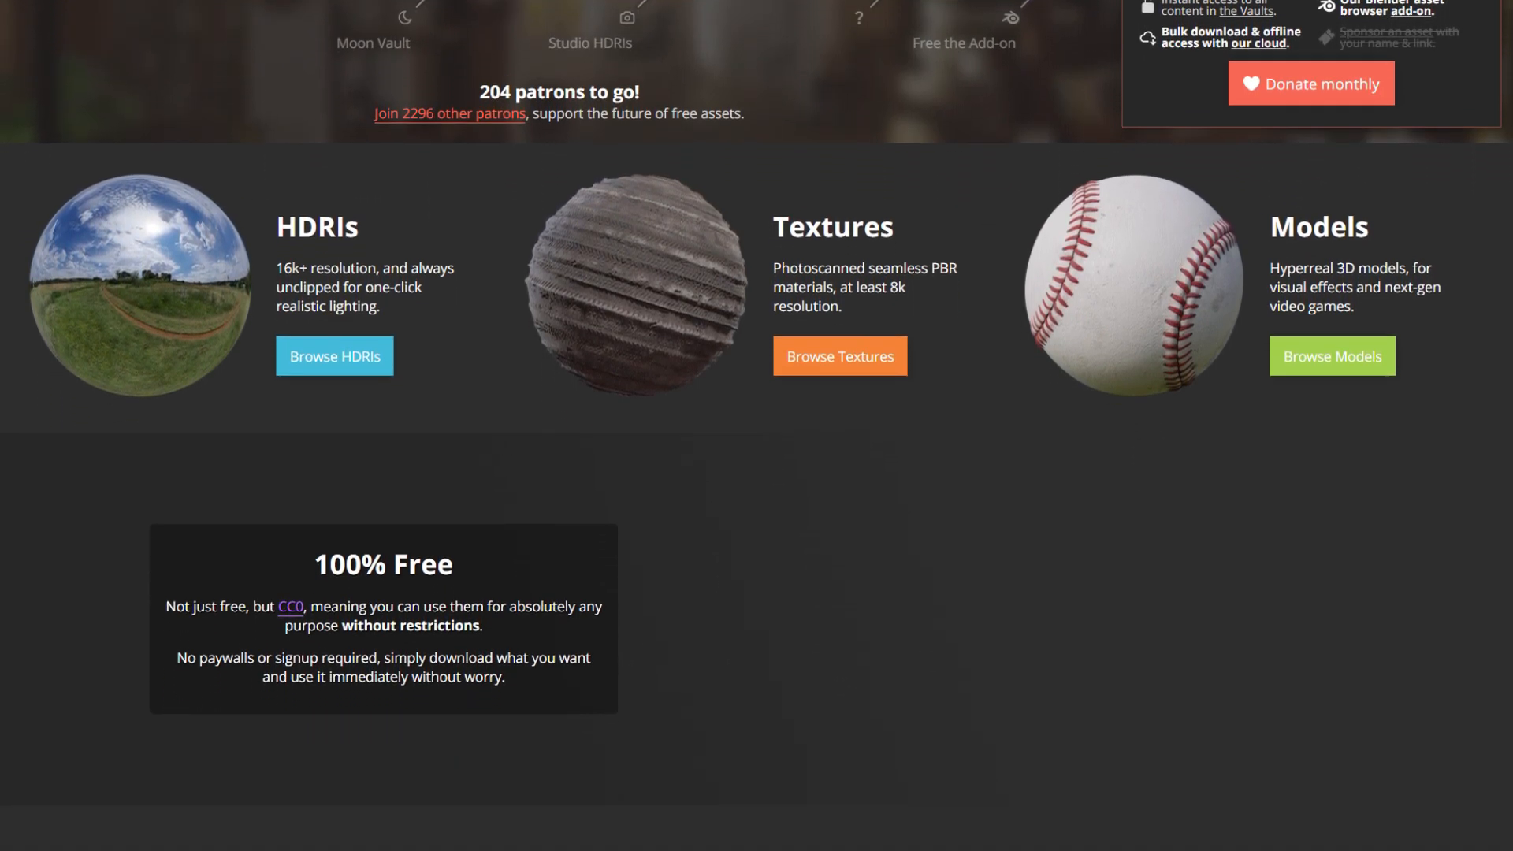
scroll("down", 3)
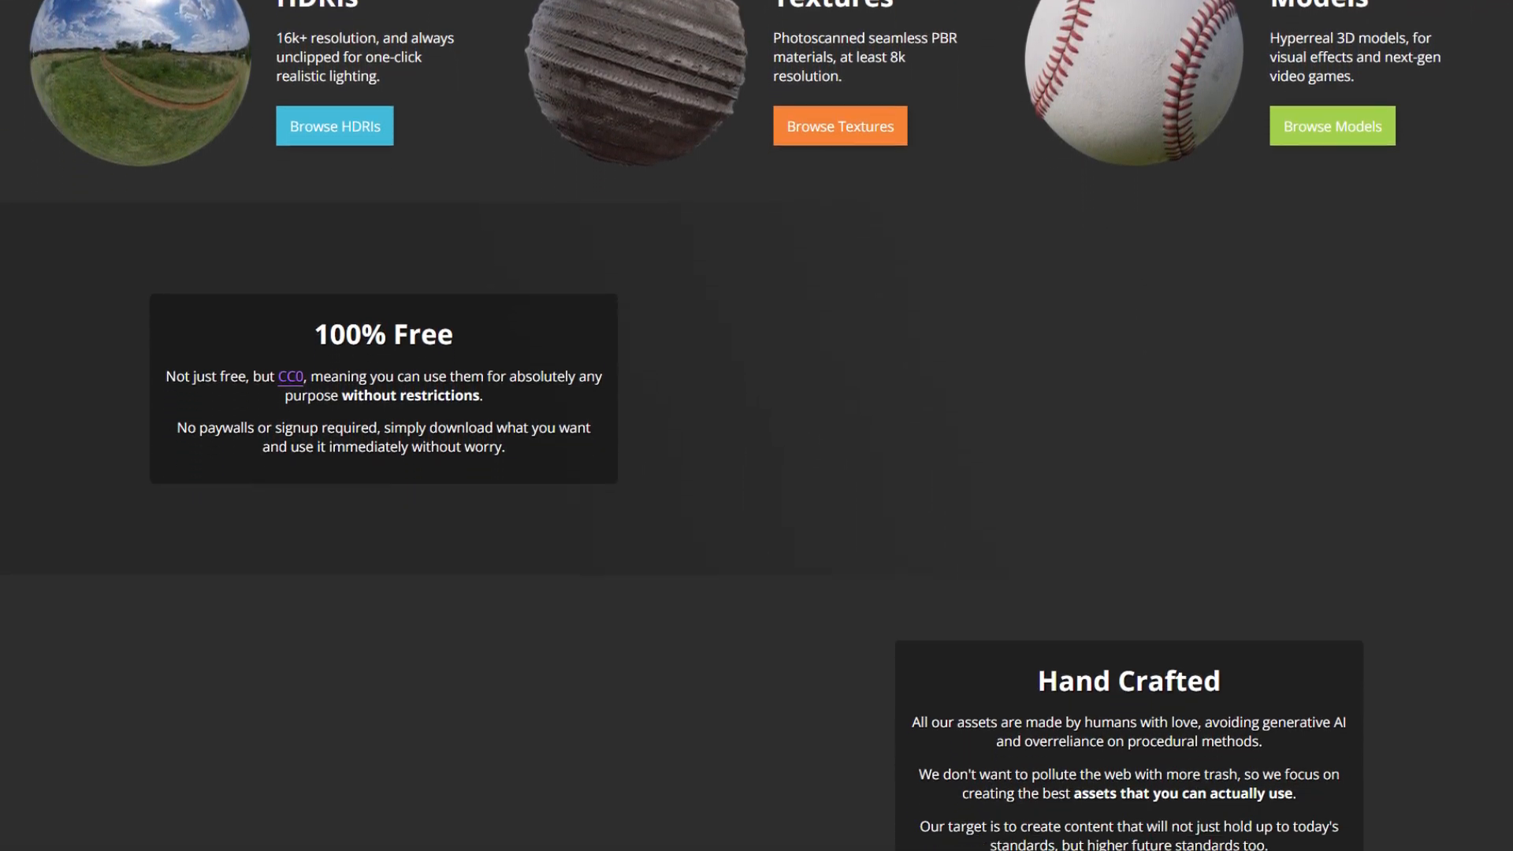
left_click(334, 126)
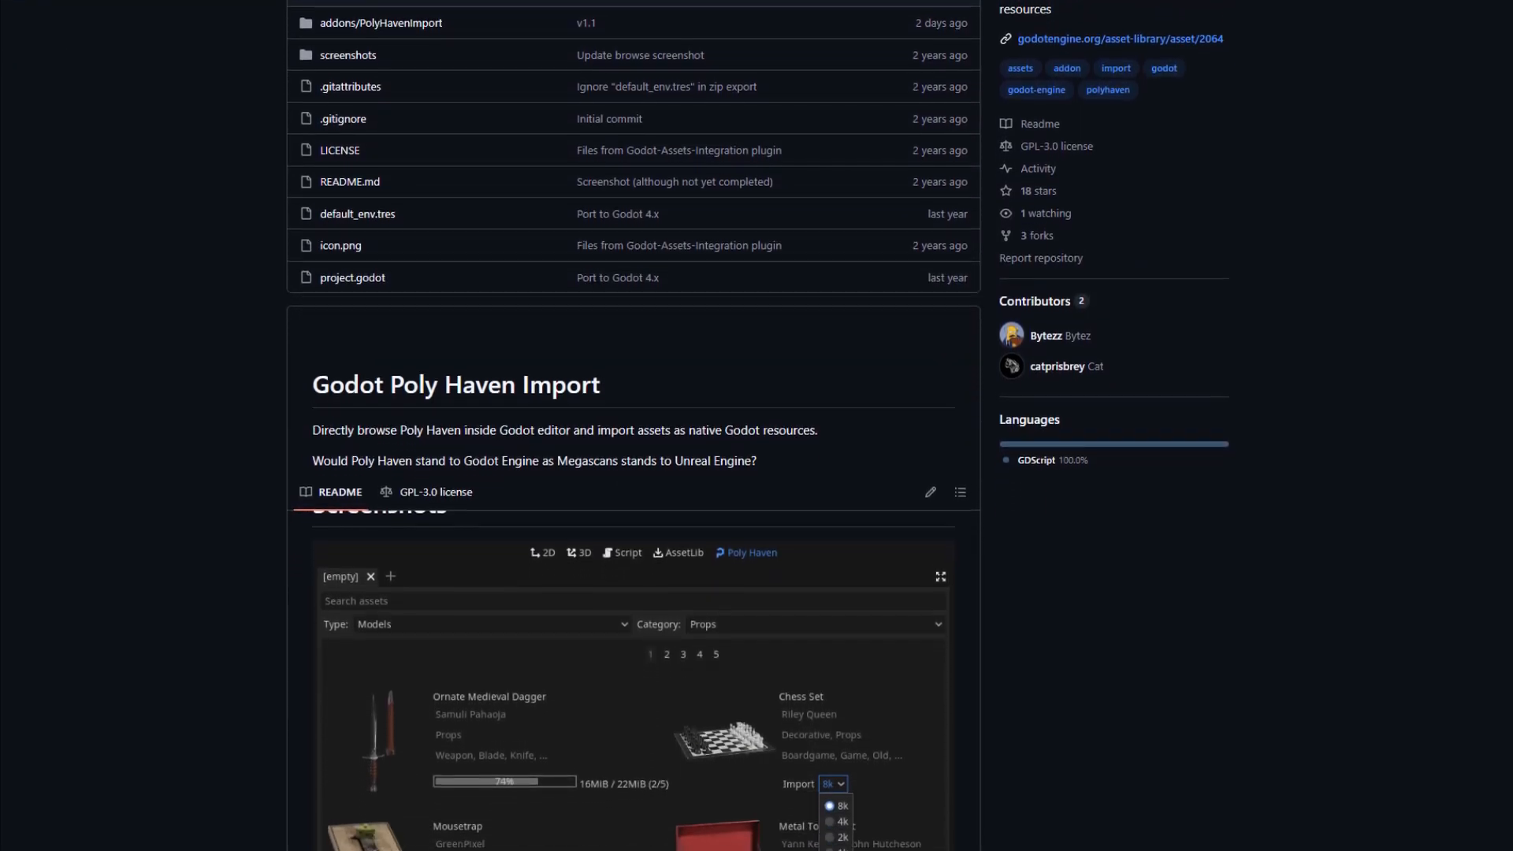
Scroll the Godot Poly Haven Import README to its asset browser screenshot and References.
scroll("down", 3)
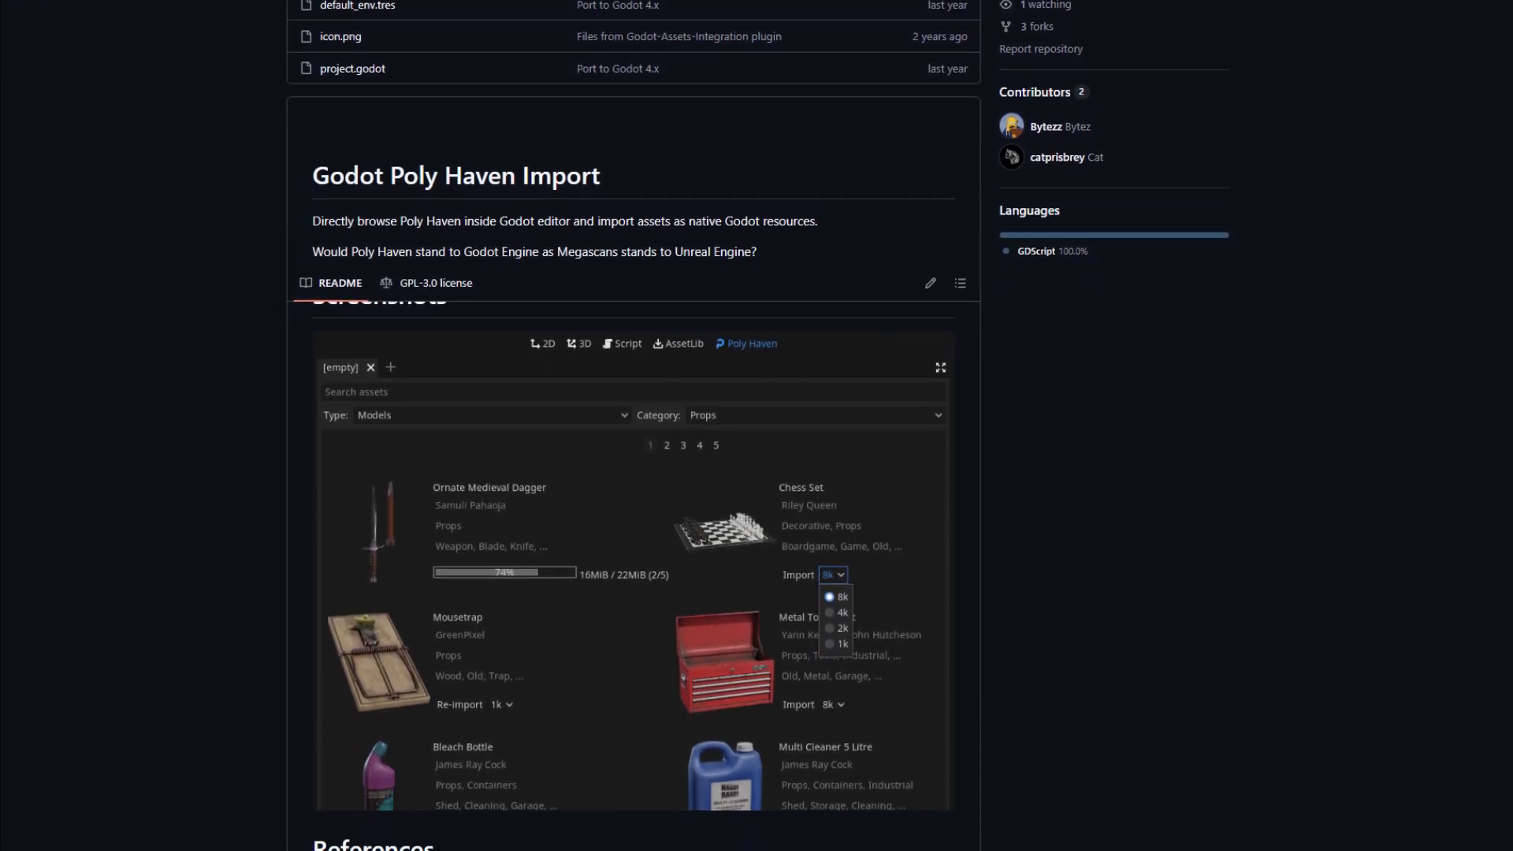
scroll("down", 3)
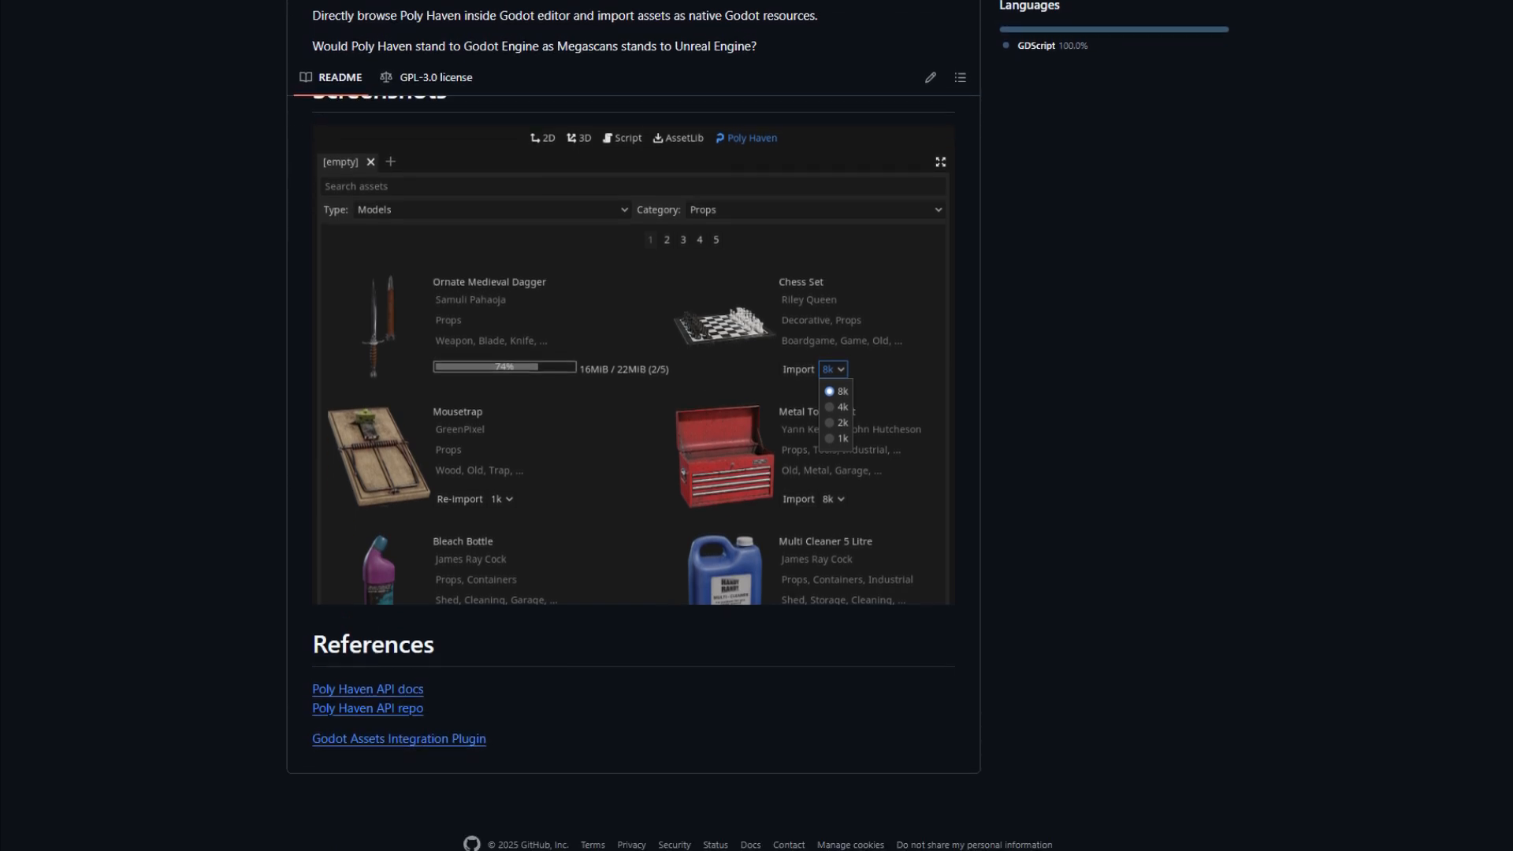
scroll("down", 3)
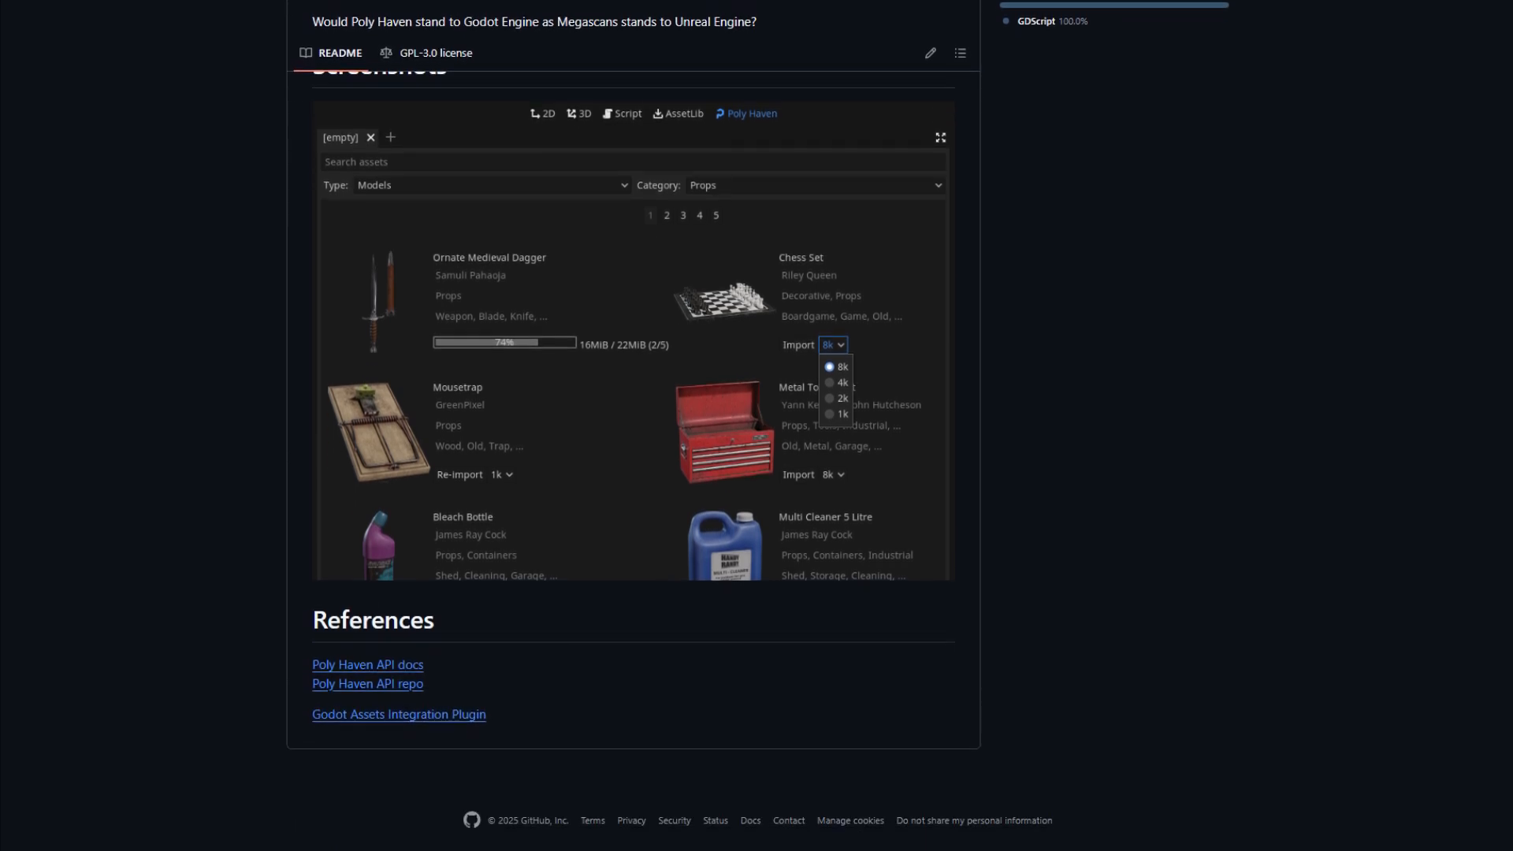